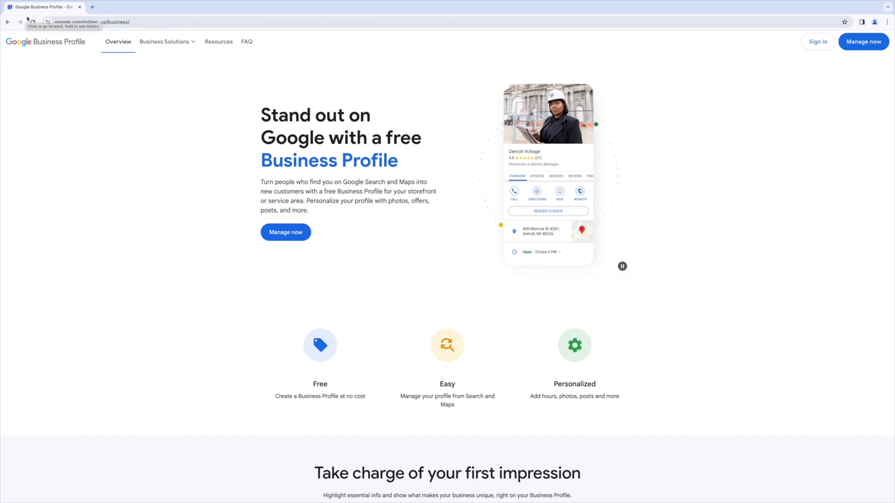
{"action": "mouse_move", "coordinate": [291, 45]}
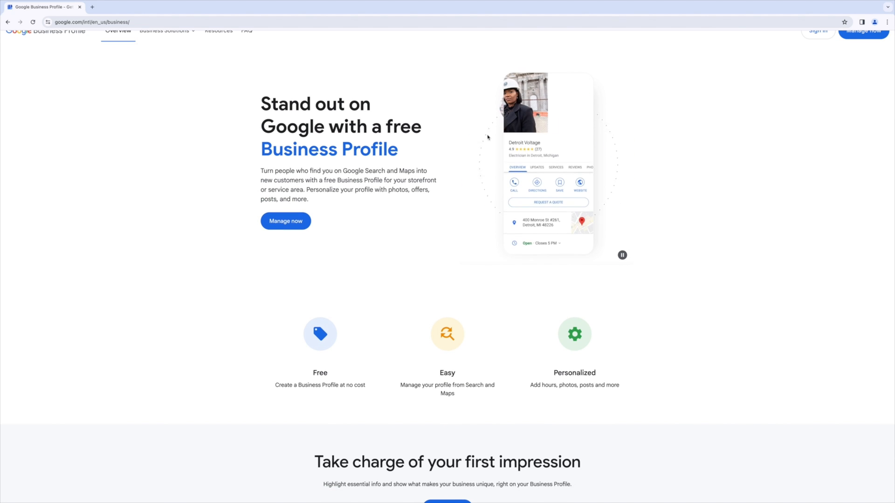
Step: Scroll through the Google Business Profile landing page
{"action": "scroll", "scroll_direction": "down", "scroll_amount": 3}
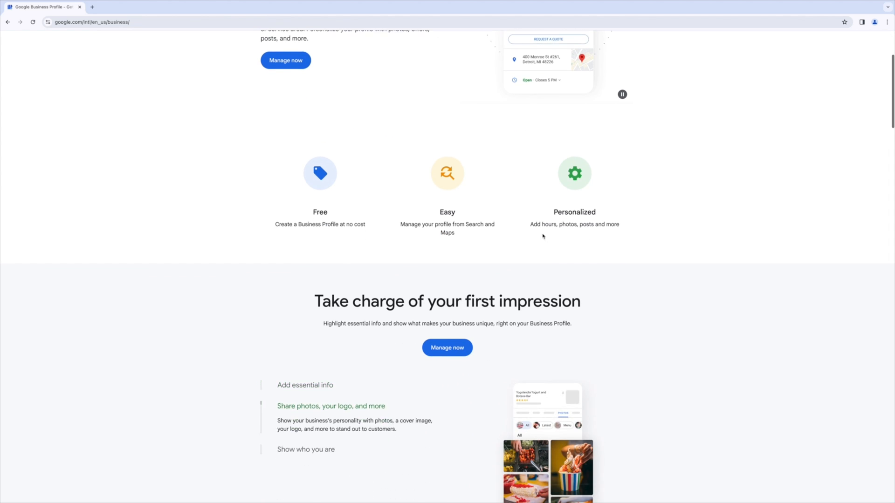
{"action": "mouse_move", "coordinate": [601, 232]}
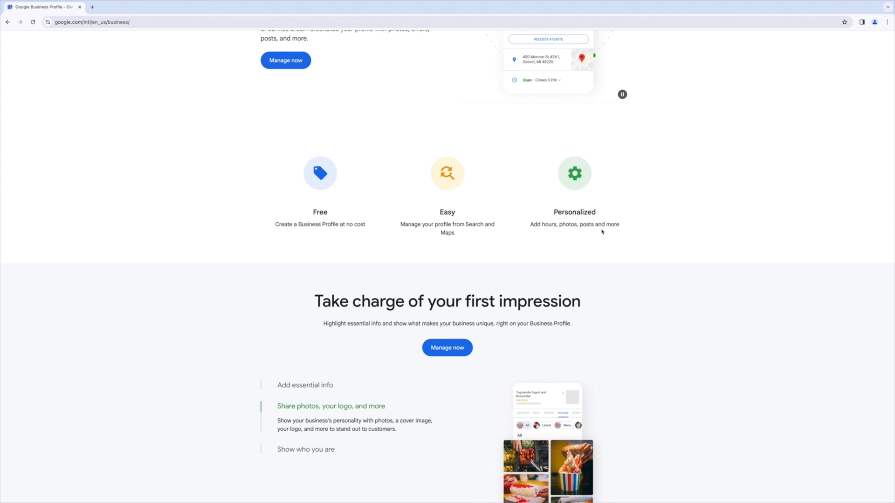
{"action": "mouse_move", "coordinate": [465, 233]}
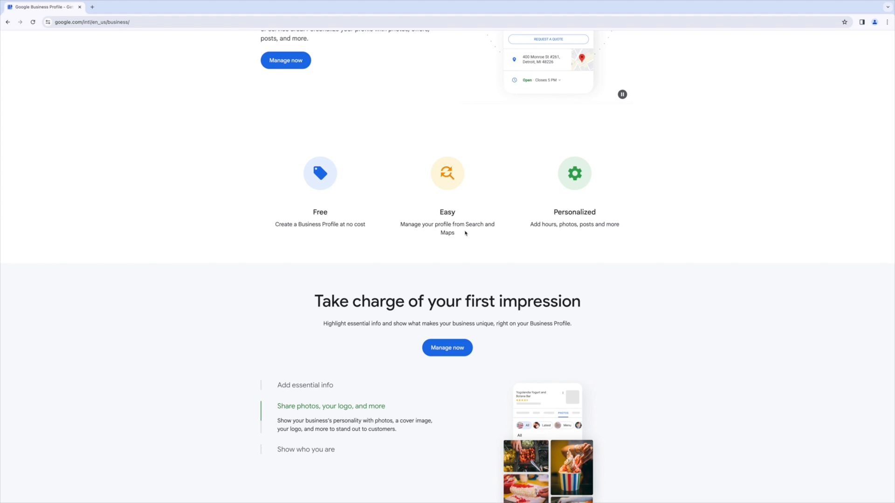
{"action": "scroll", "scroll_direction": "down", "scroll_amount": 3}
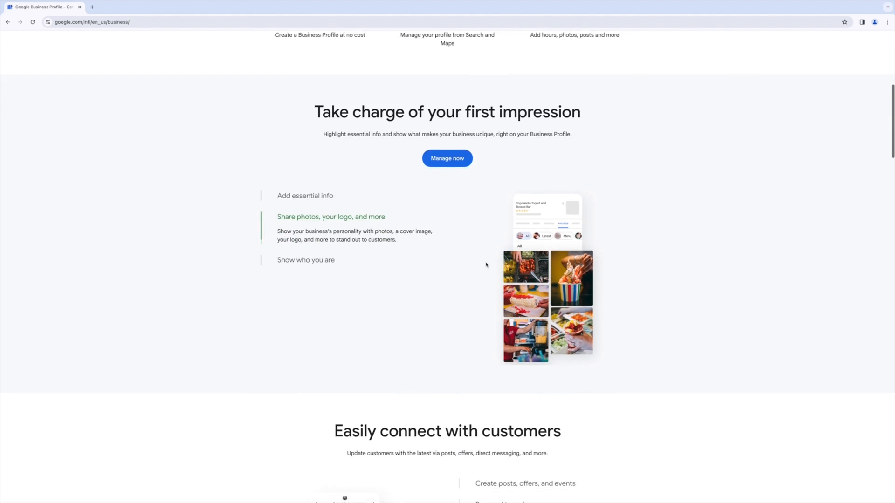
{"action": "scroll", "scroll_direction": "down", "scroll_amount": 3}
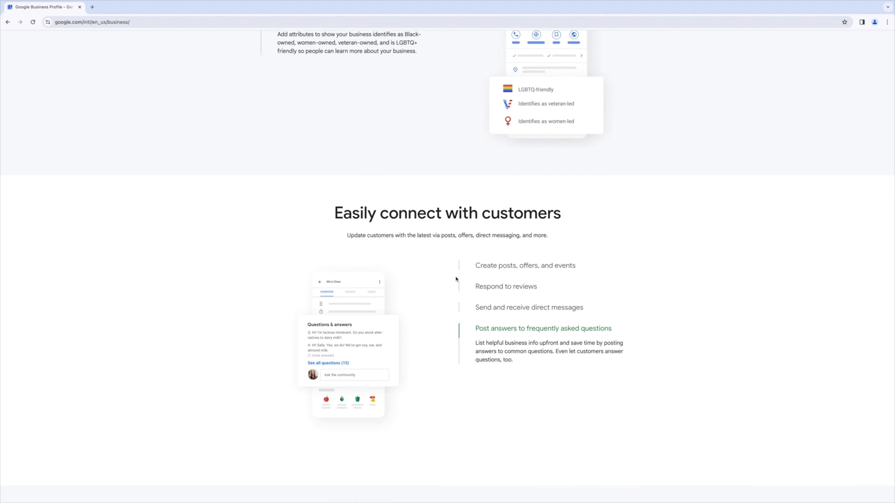
{"action": "scroll", "scroll_direction": "down", "scroll_amount": 3}
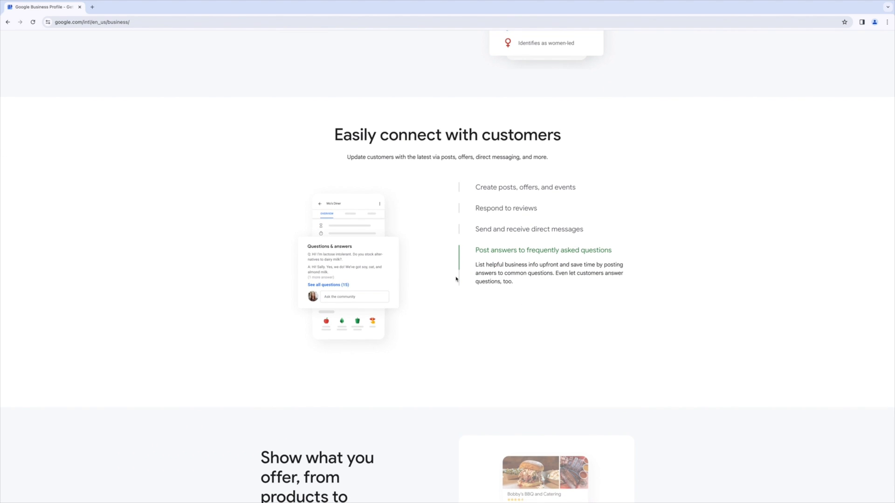
{"action": "scroll", "scroll_direction": "down", "scroll_amount": 3}
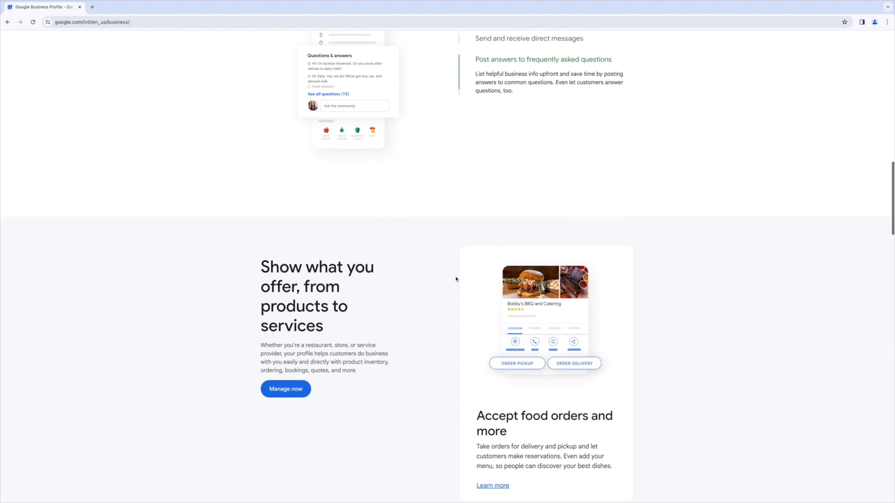
{"action": "scroll", "scroll_direction": "down", "scroll_amount": 3}
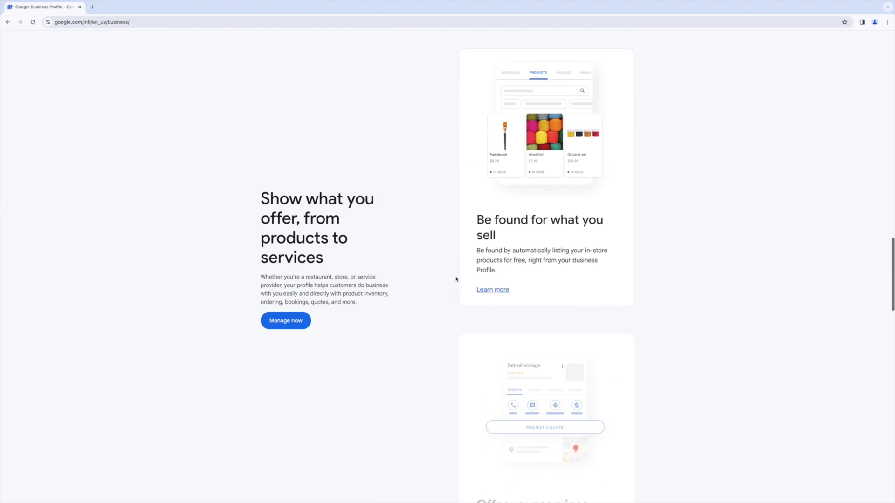
{"action": "scroll", "scroll_direction": "down", "scroll_amount": 3}
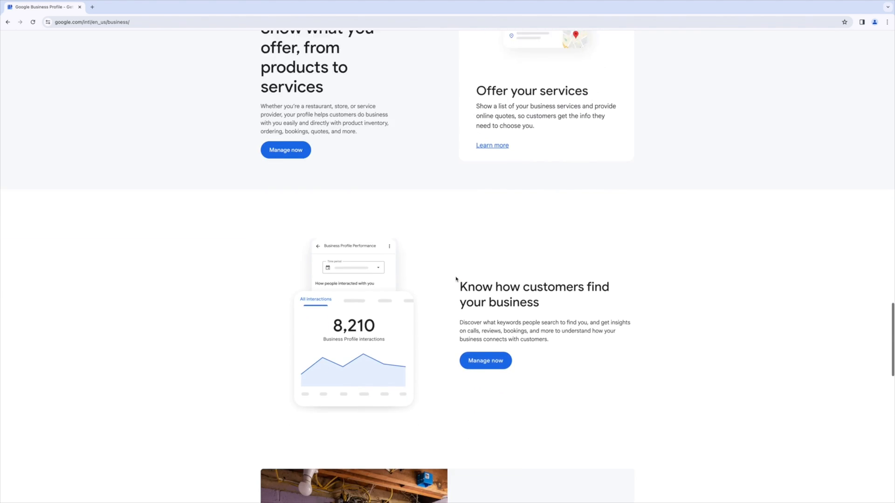
{"action": "scroll", "scroll_direction": "down", "scroll_amount": 3}
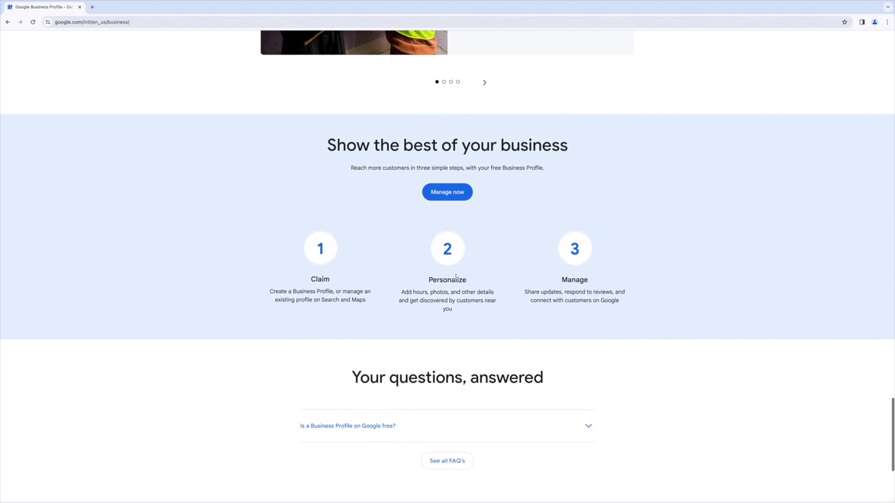
{"action": "scroll", "scroll_direction": "down", "scroll_amount": 3}
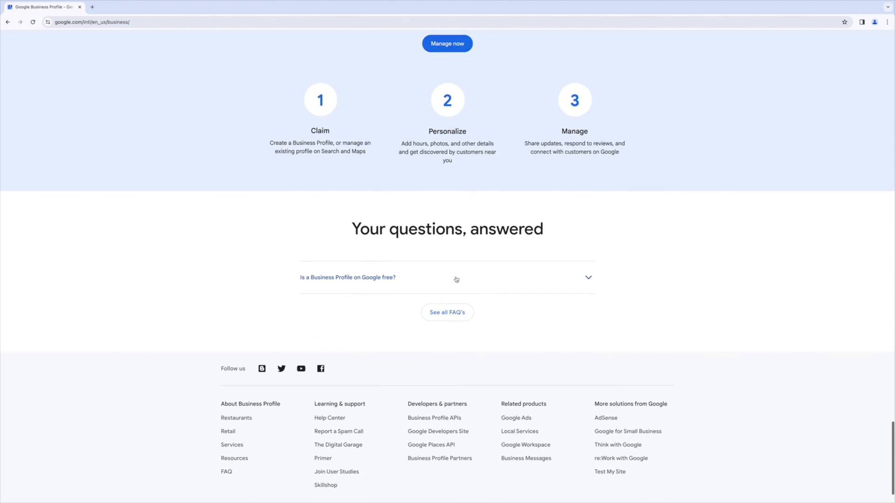
{"action": "scroll", "scroll_direction": "up", "scroll_amount": 3}
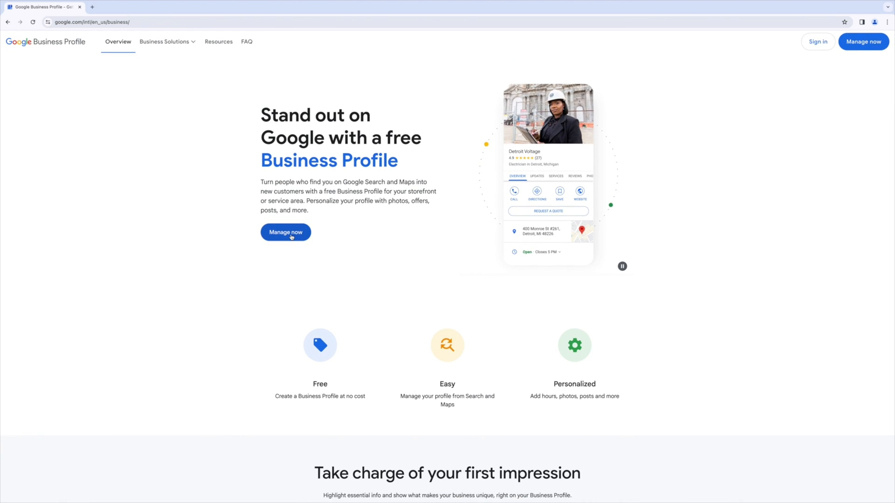
Step: Choose Manage now and sign in with the herdestination email account
{"action": "left_click", "coordinate": [285, 232]}
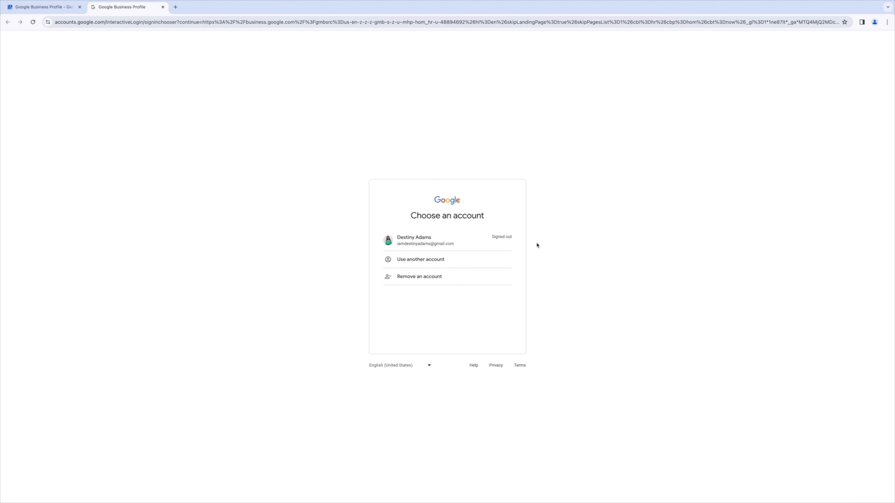
{"action": "left_click", "coordinate": [420, 259]}
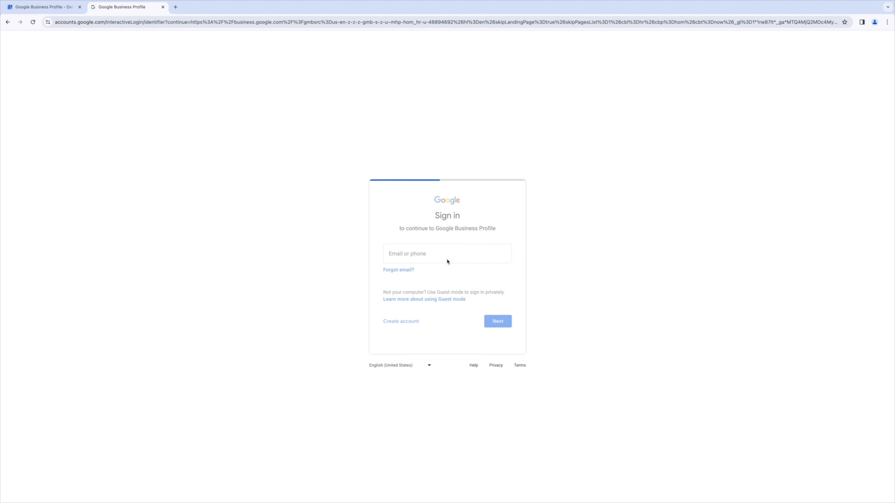
{"action": "left_click", "coordinate": [447, 254]}
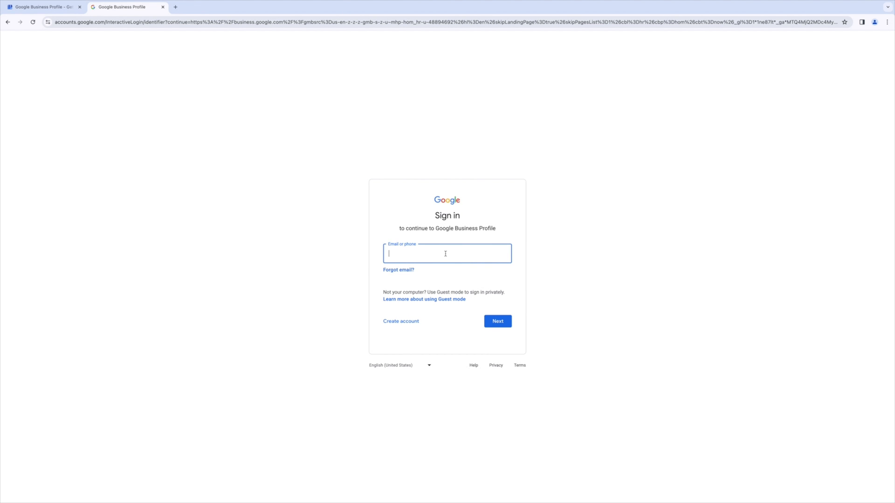
{"action": "type", "text": "herdesti"}
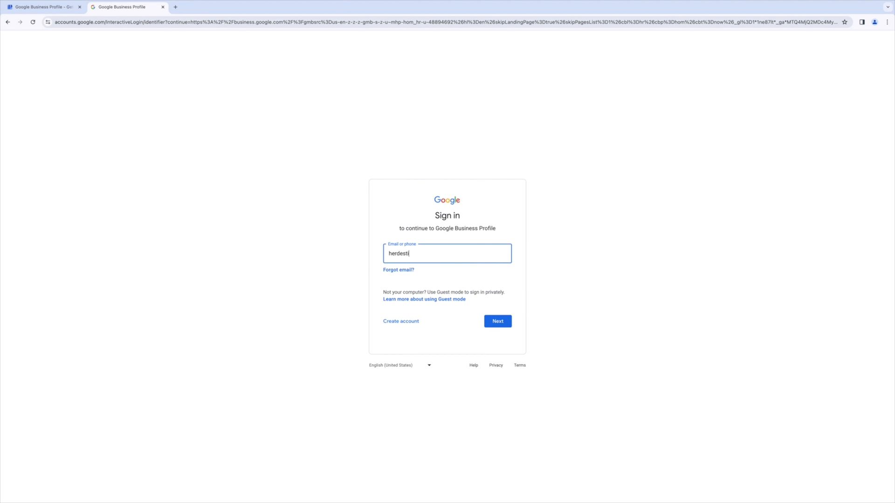
{"action": "type", "text": "nation"}
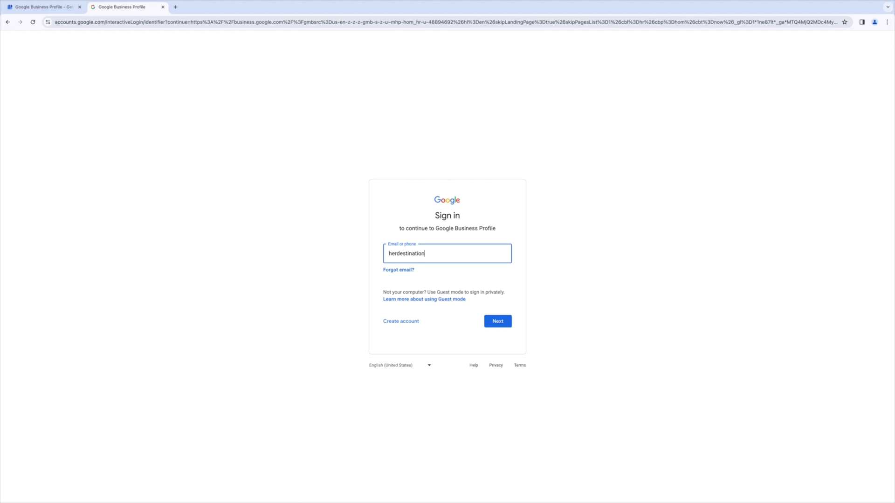
{"action": "left_click", "coordinate": [496, 321]}
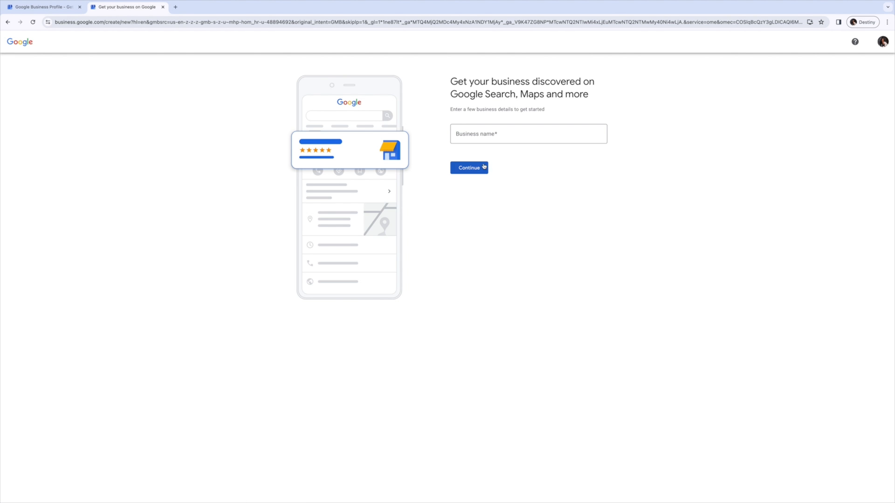
Step: Enter 'Her Destination TV' as the business name and submit it
{"action": "left_click", "coordinate": [528, 134]}
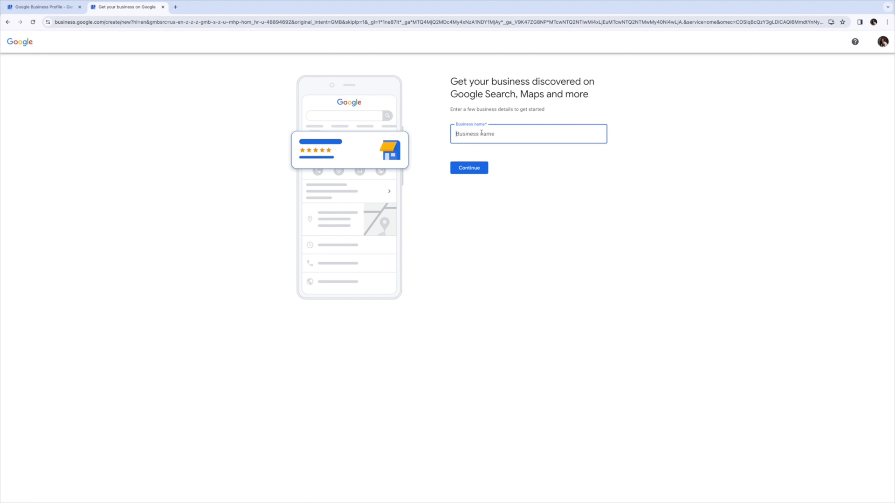
{"action": "type", "text": "Her Destina"}
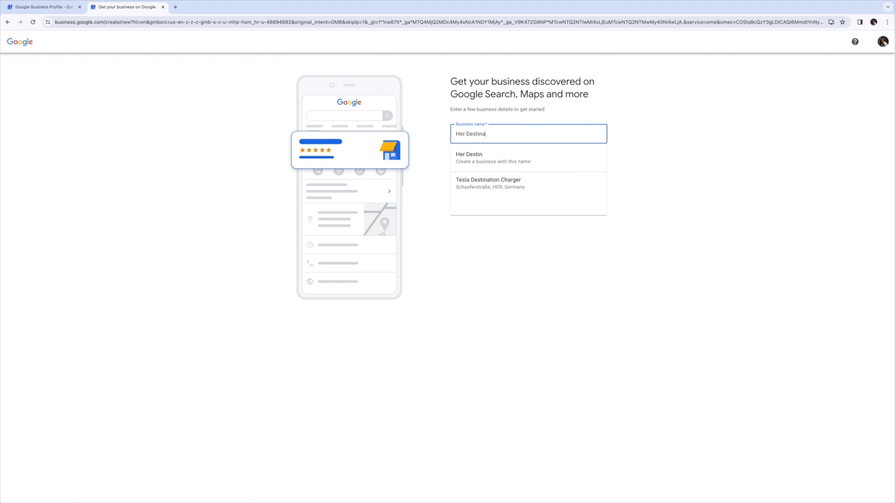
{"action": "type", "text": "tion T"}
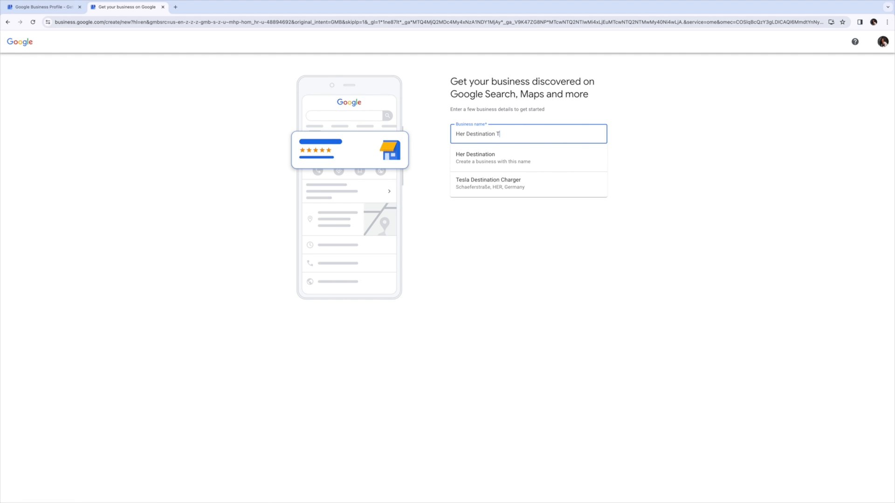
{"action": "type", "text": "V"}
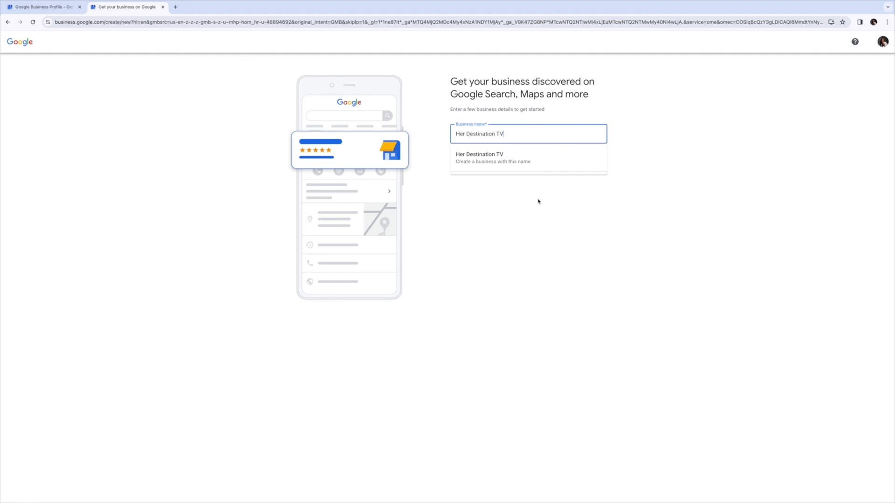
{"action": "left_click", "coordinate": [480, 158]}
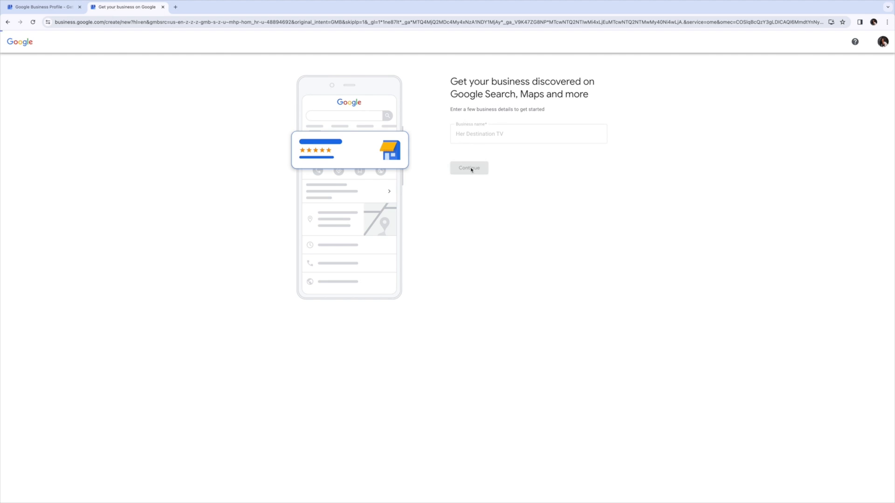
Step: Select the Online retail and Service business types and continue
{"action": "left_click", "coordinate": [468, 168]}
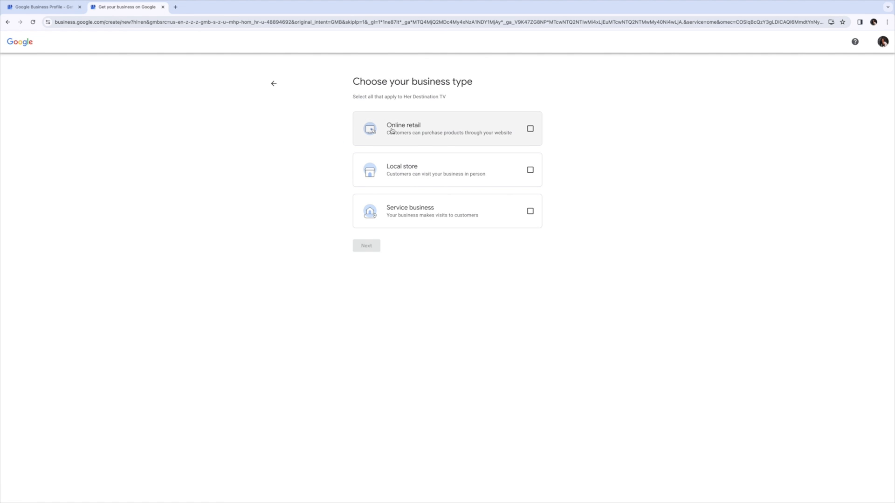
{"action": "mouse_move", "coordinate": [442, 132]}
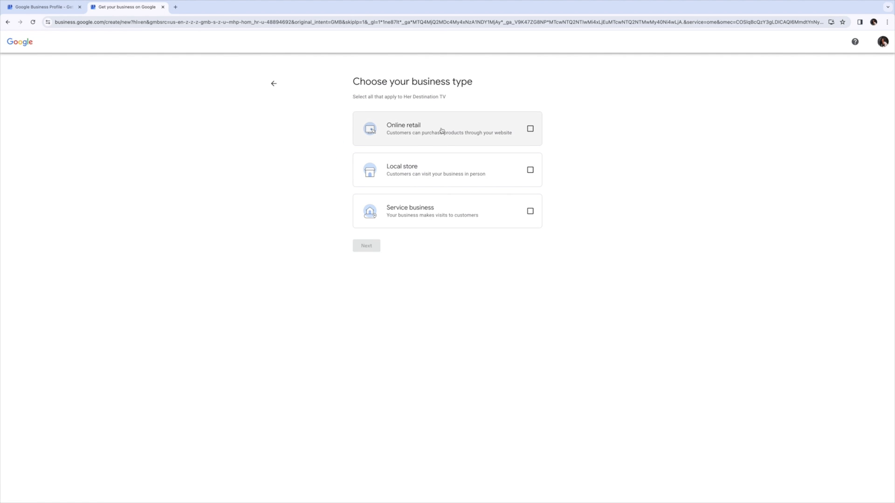
{"action": "mouse_move", "coordinate": [459, 216]}
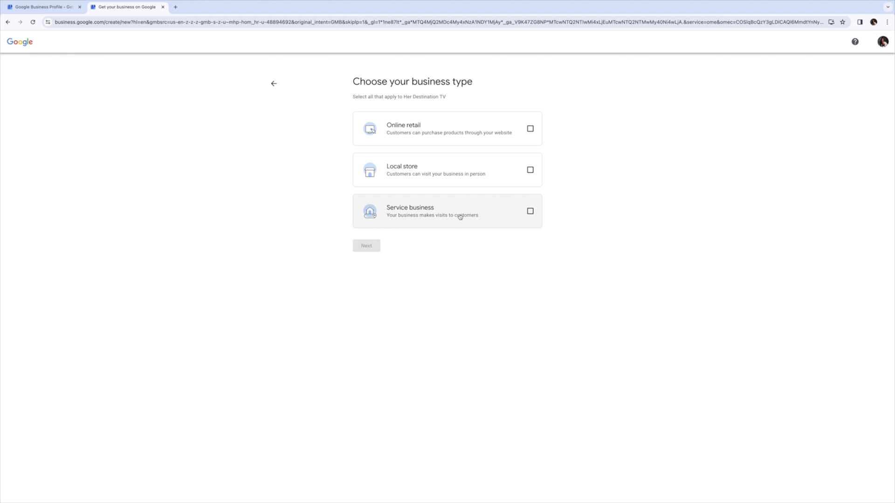
{"action": "mouse_move", "coordinate": [401, 222]}
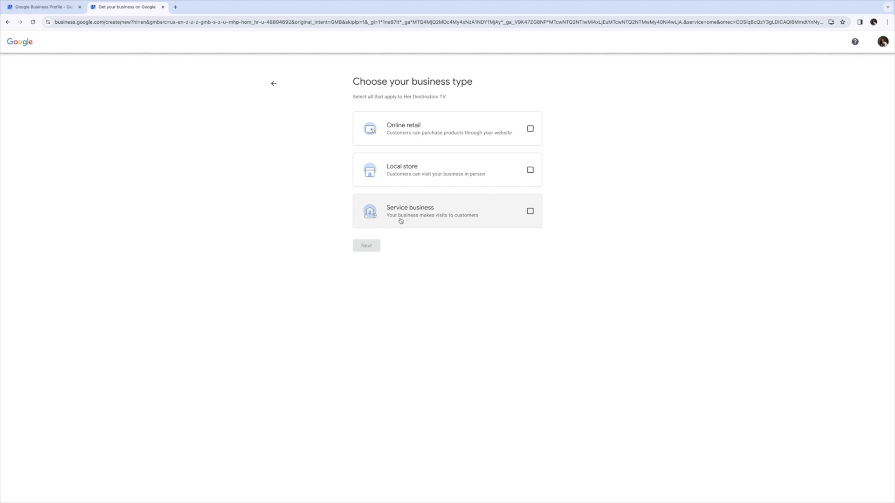
{"action": "mouse_move", "coordinate": [416, 223]}
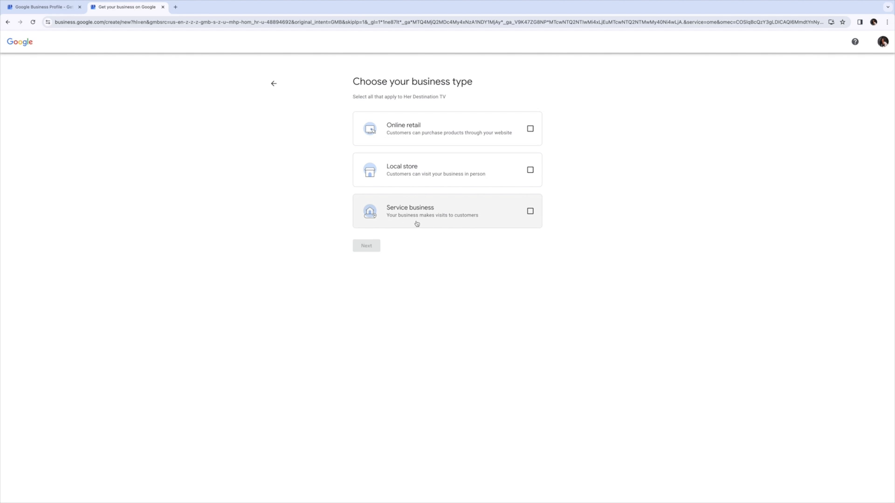
{"action": "mouse_move", "coordinate": [449, 169]}
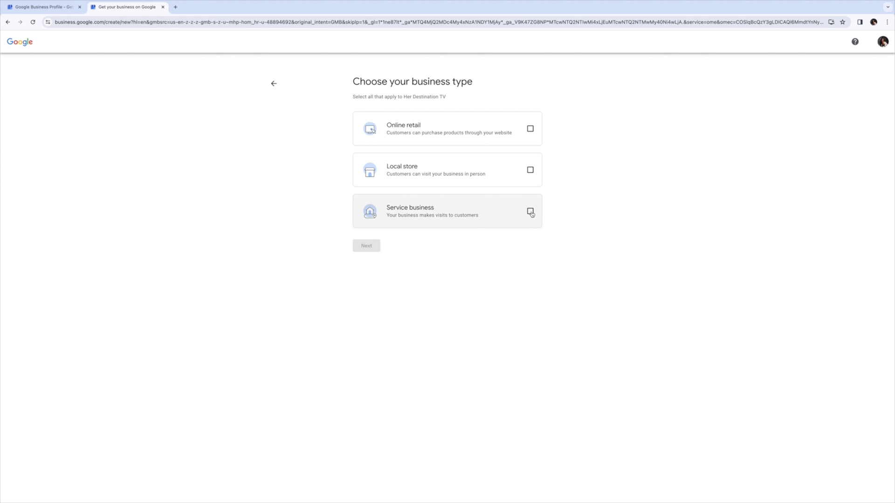
{"action": "left_click", "coordinate": [529, 210]}
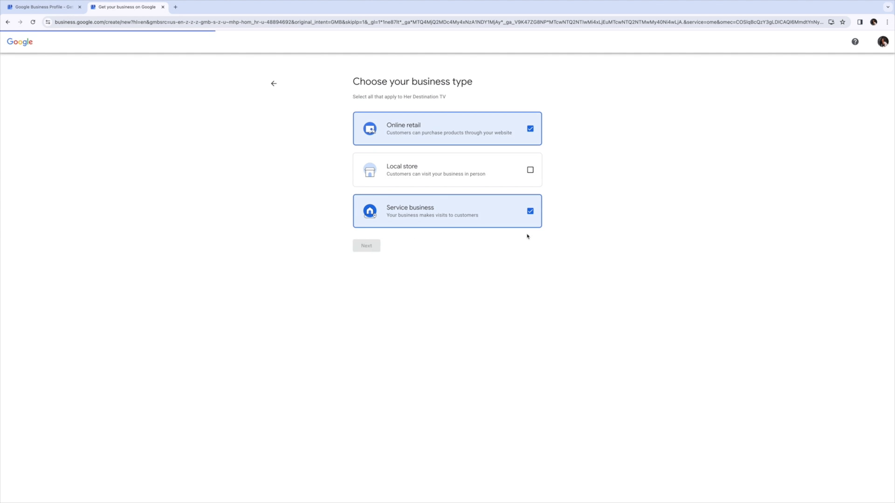
{"action": "left_click", "coordinate": [366, 246]}
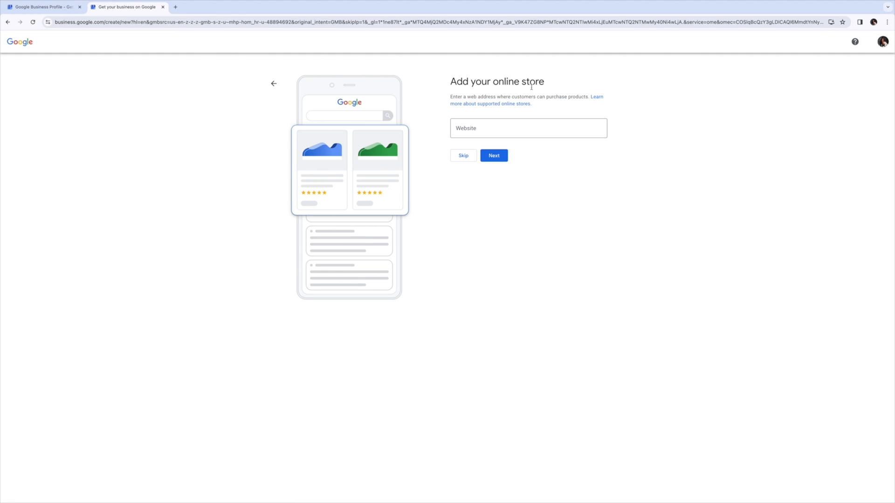
Step: Enter herdestinationtv.com as the online store website and submit it
{"action": "left_click", "coordinate": [527, 128]}
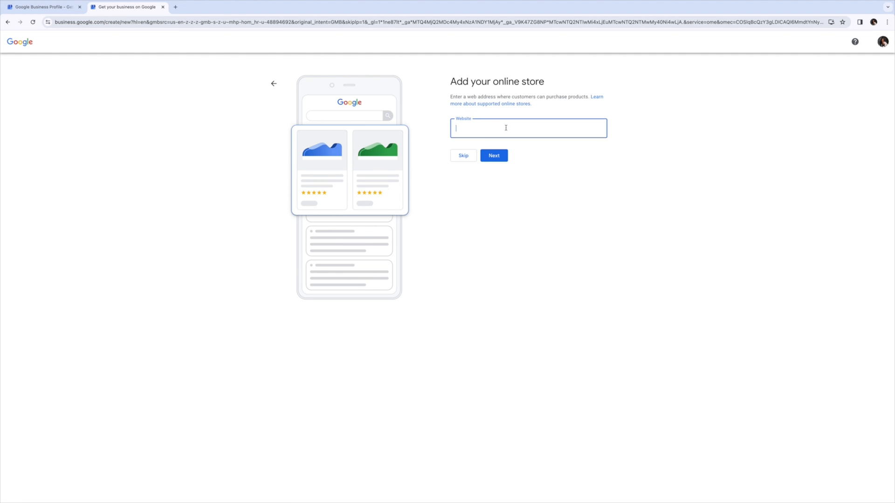
{"action": "type", "text": "herdestinati"}
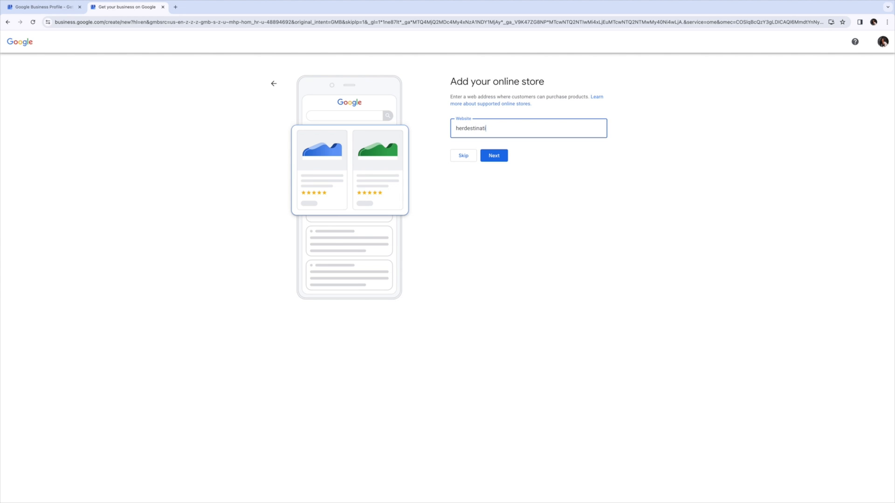
{"action": "type", "text": "ontv.com"}
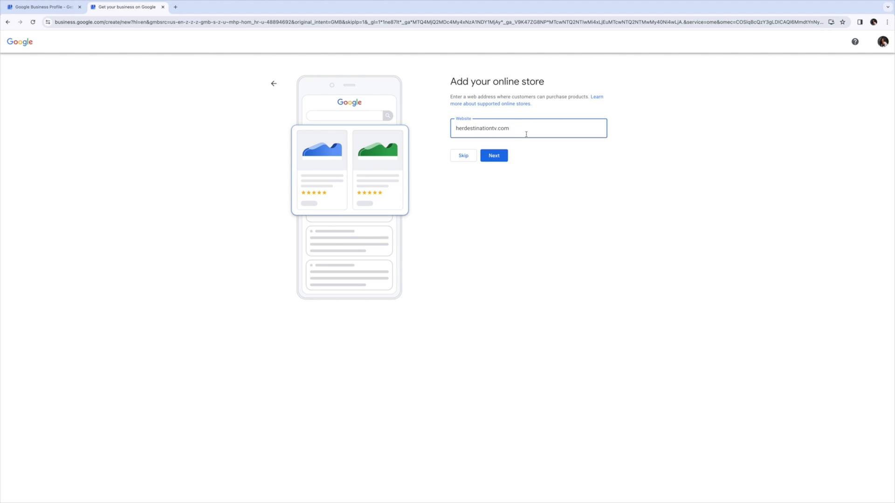
{"action": "left_click", "coordinate": [494, 155]}
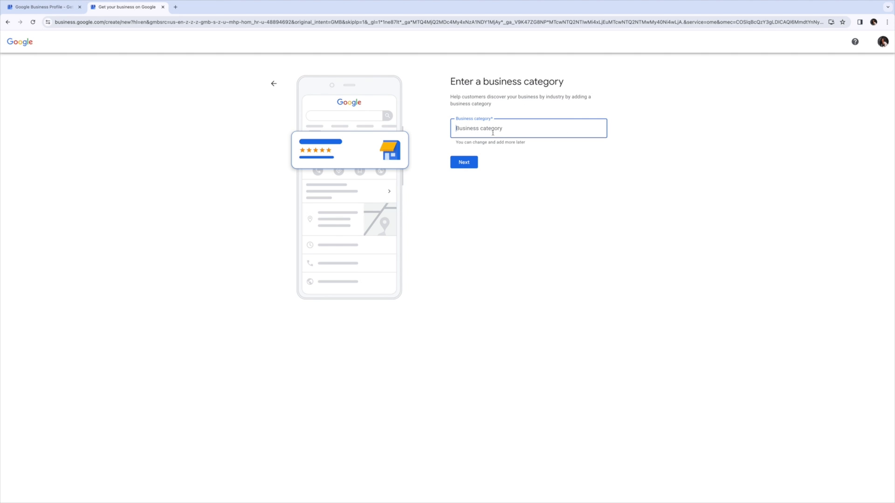
Step: Search 'Marketing Agency', pick the Marketing agency suggestion, and confirm it as category
{"action": "type", "text": "S"}
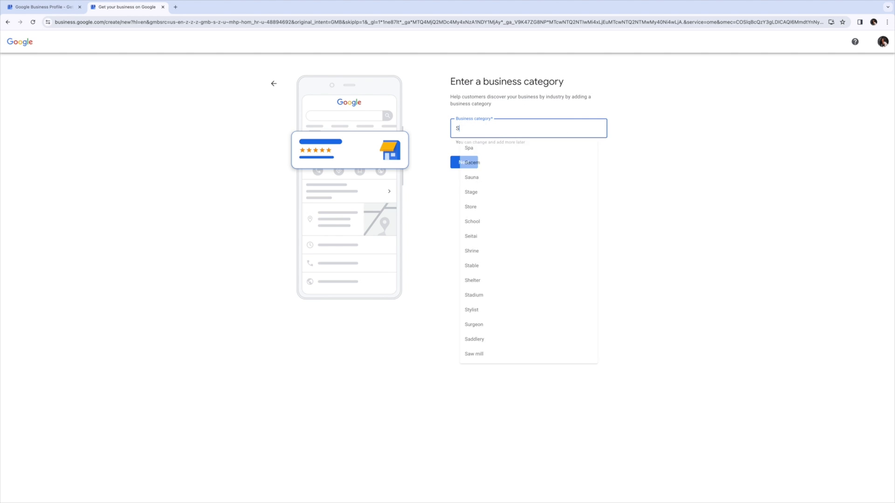
{"action": "type", "text": "ocial Medi"}
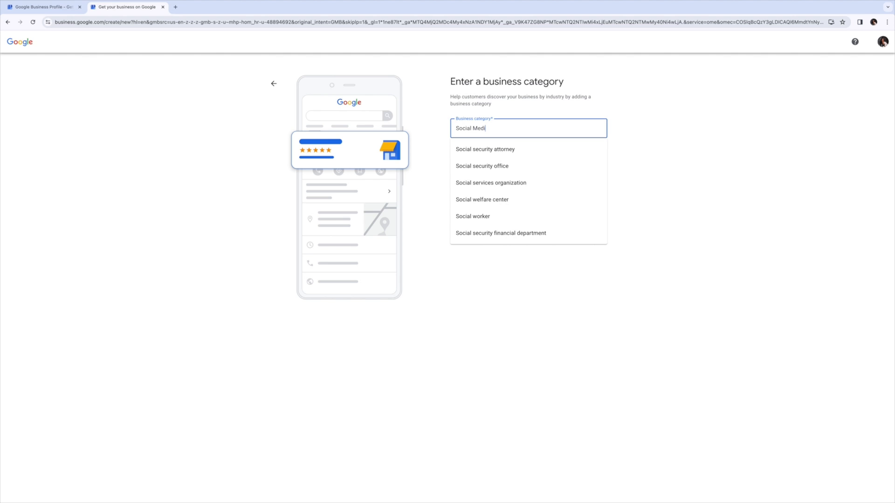
{"action": "type", "text": "a"}
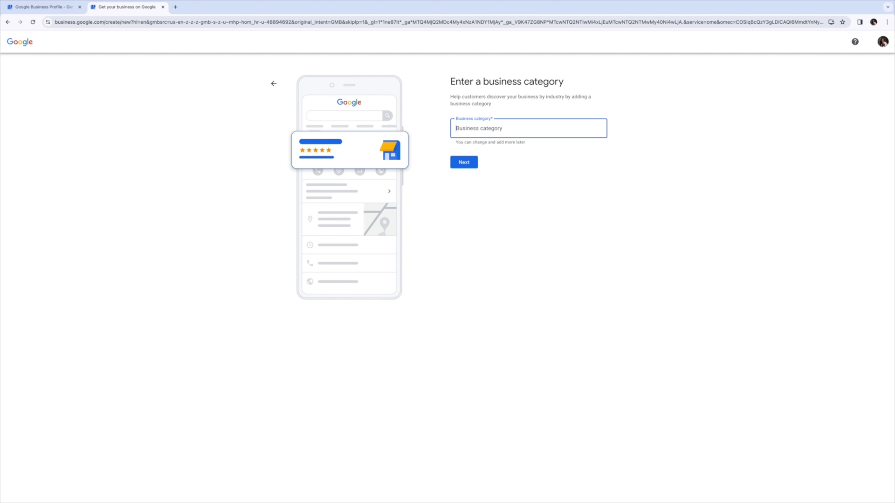
{"action": "type", "text": "Marketing"}
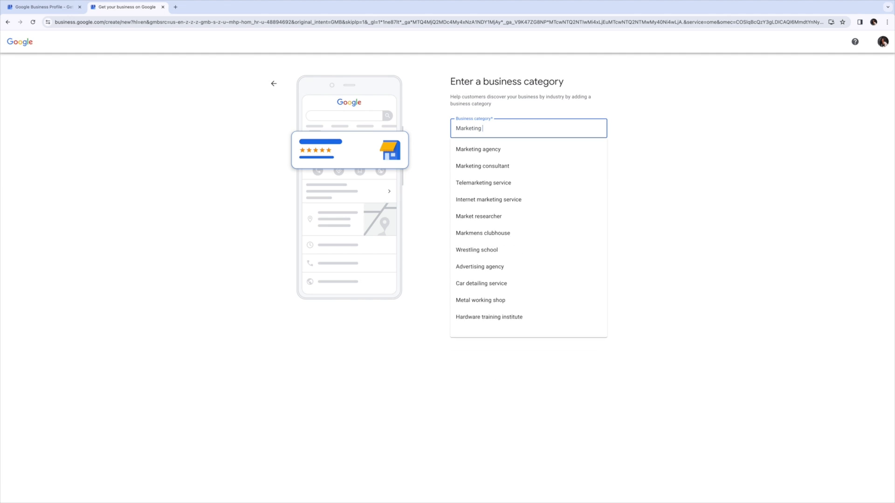
{"action": "type", "text": "Agency"}
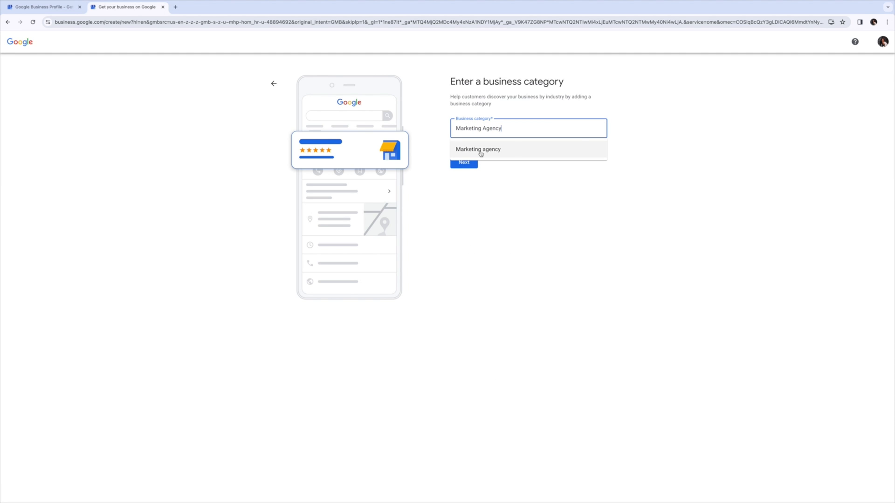
{"action": "left_click", "coordinate": [478, 149]}
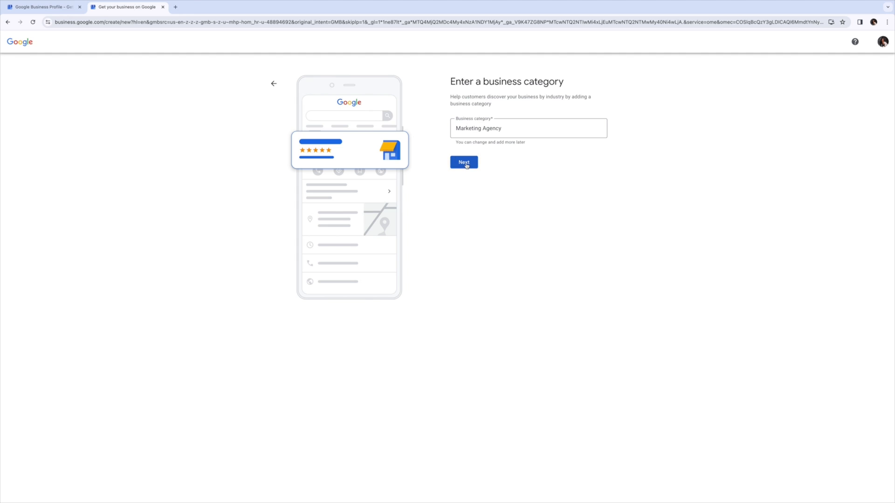
{"action": "left_click", "coordinate": [463, 162]}
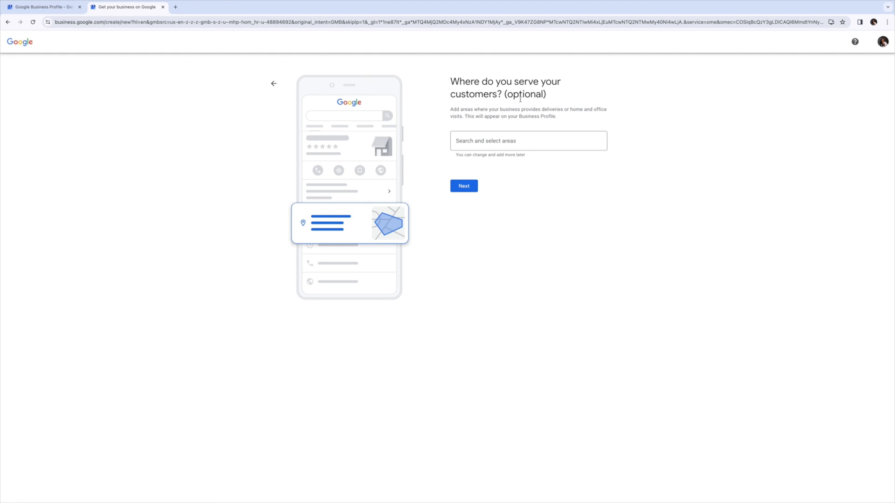
Step: Add Dallas, TX, USA as a service area and skip the phone number
{"action": "left_click", "coordinate": [528, 141]}
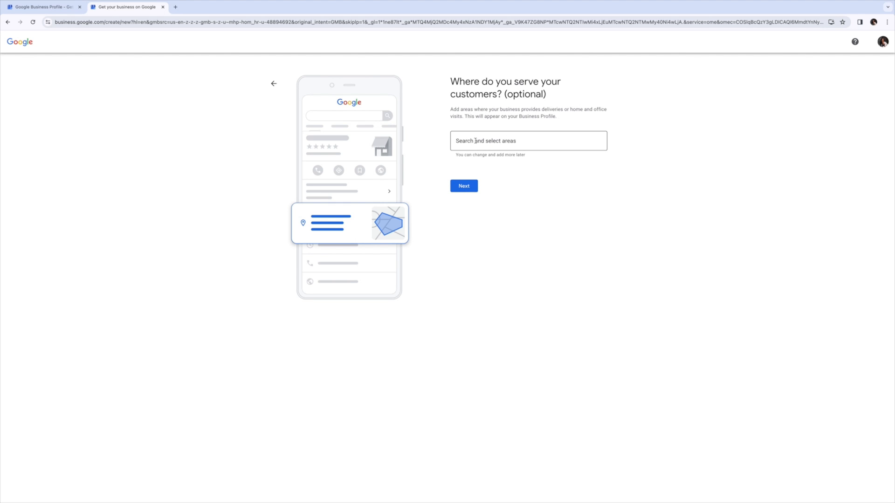
{"action": "type", "text": "Dalla"}
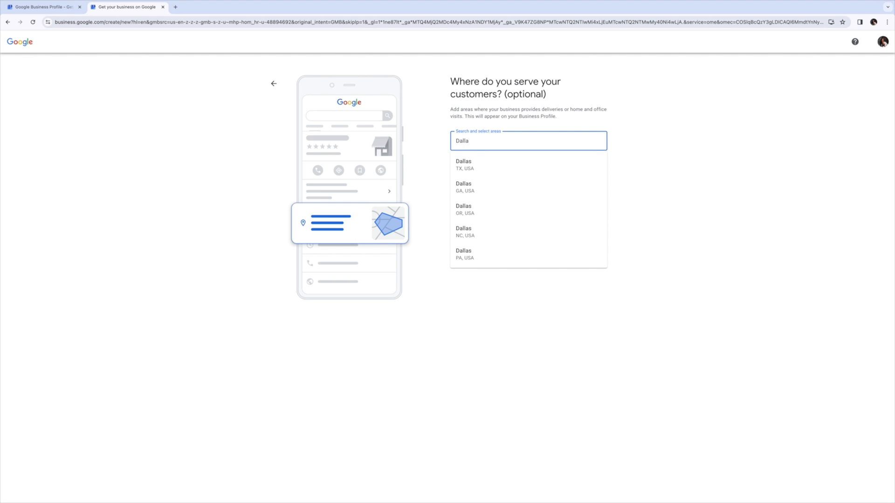
{"action": "left_click", "coordinate": [464, 165]}
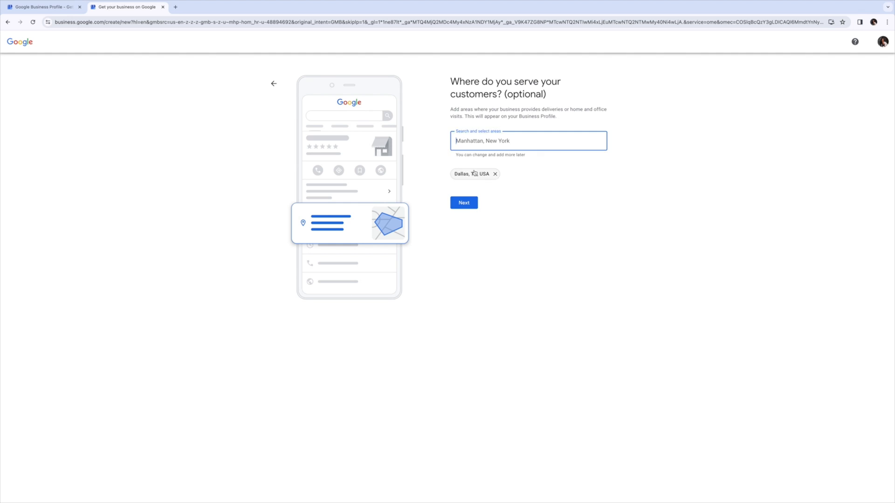
{"action": "left_click", "coordinate": [463, 202]}
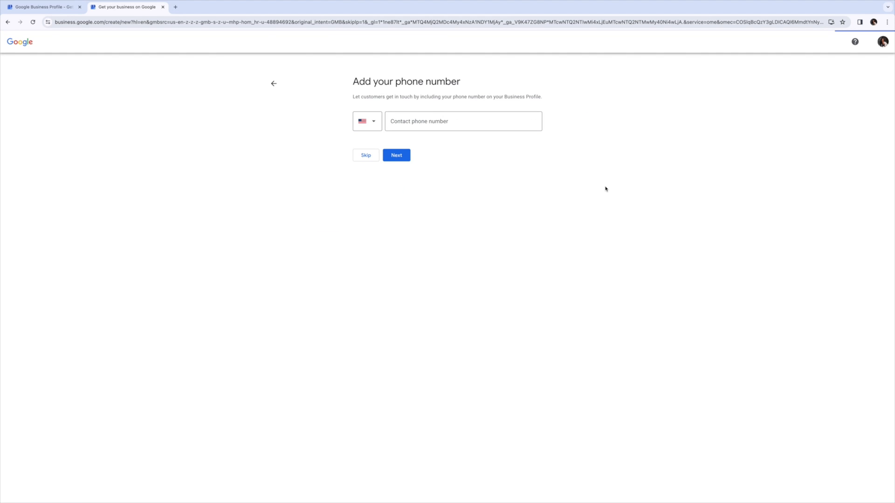
{"action": "left_click", "coordinate": [463, 121]}
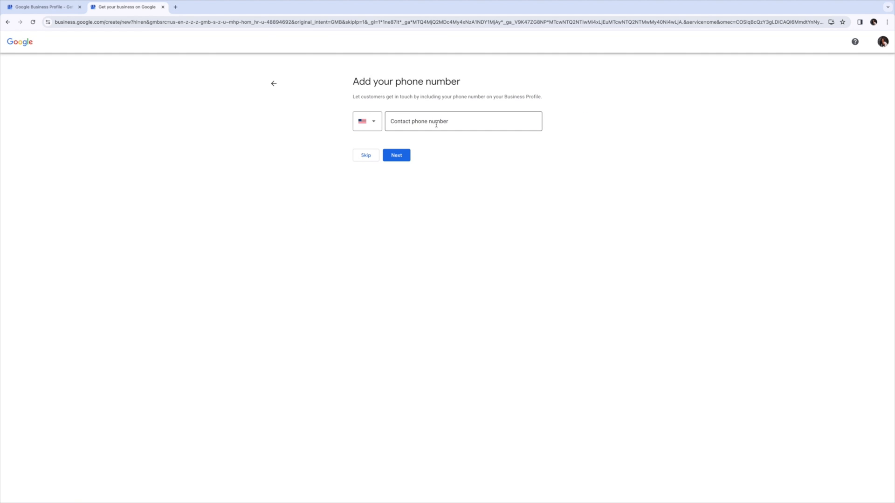
{"action": "left_click", "coordinate": [462, 121]}
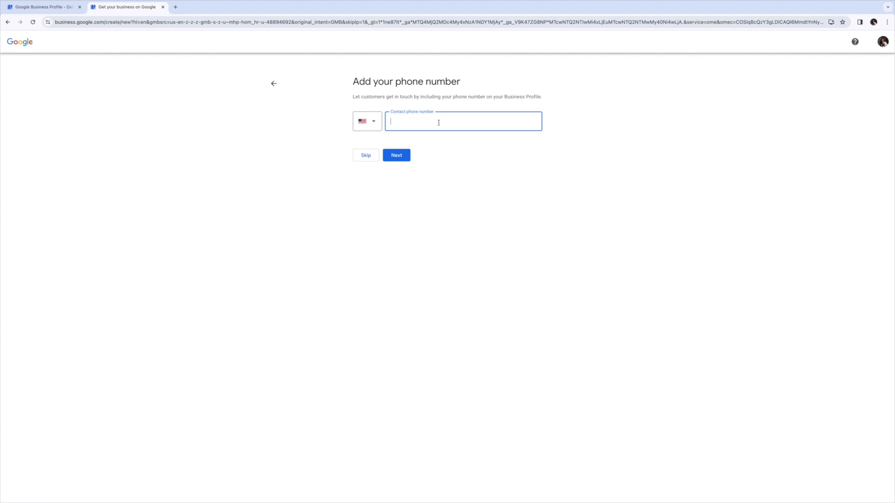
{"action": "left_click", "coordinate": [366, 155]}
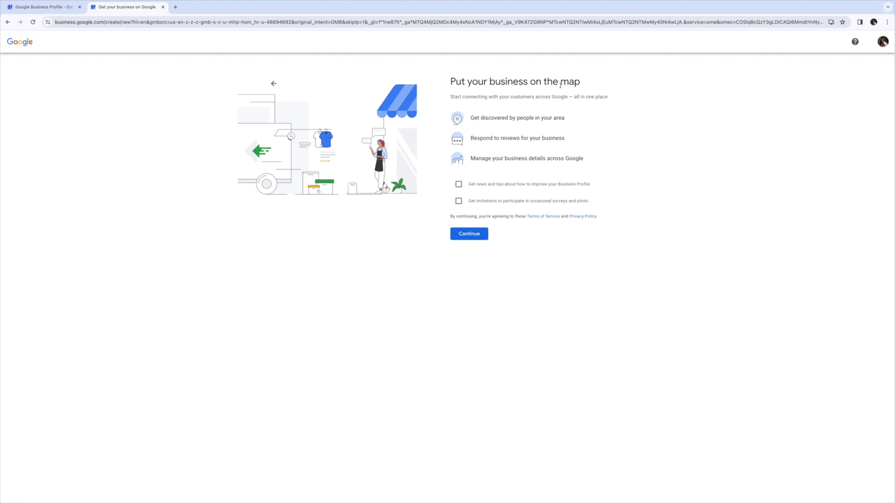
{"action": "mouse_move", "coordinate": [567, 128]}
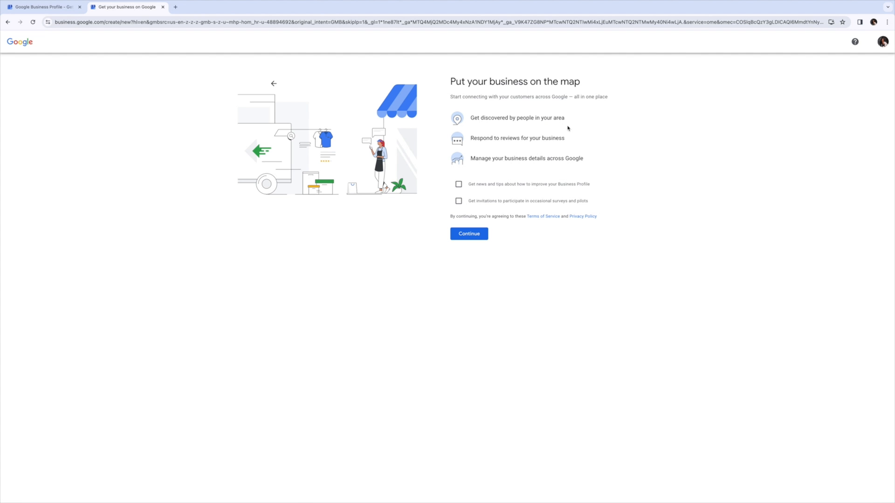
{"action": "mouse_move", "coordinate": [508, 169]}
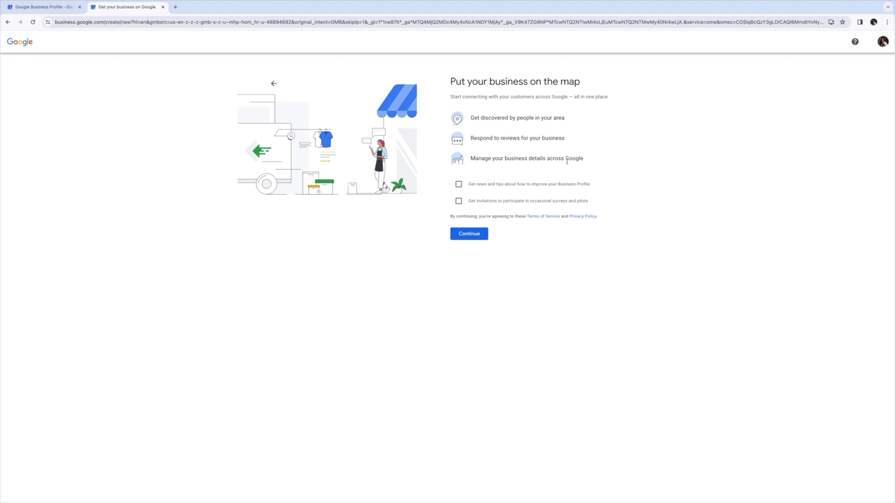
{"action": "mouse_move", "coordinate": [533, 191]}
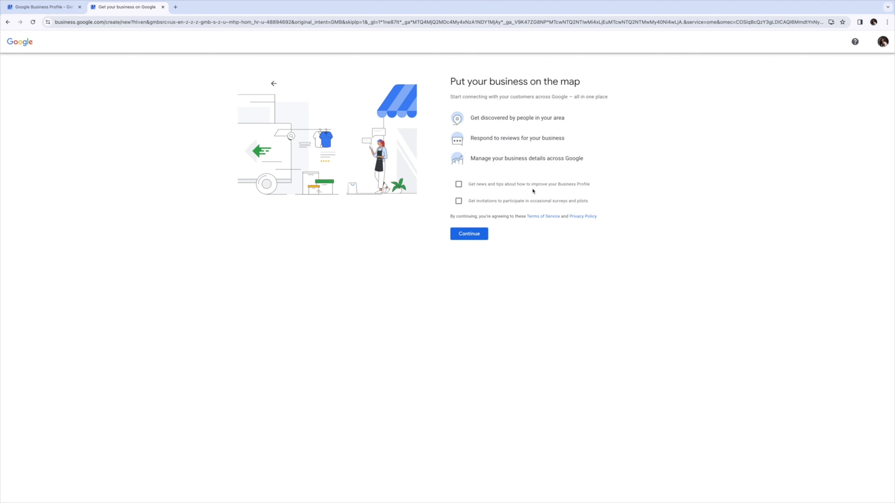
{"action": "mouse_move", "coordinate": [511, 207]}
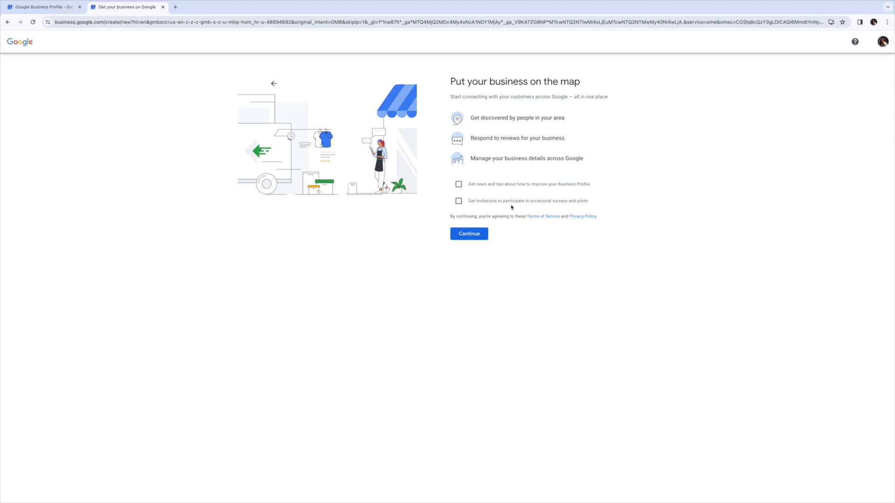
Step: Accept the terms on the map page and continue to verification
{"action": "left_click", "coordinate": [468, 233]}
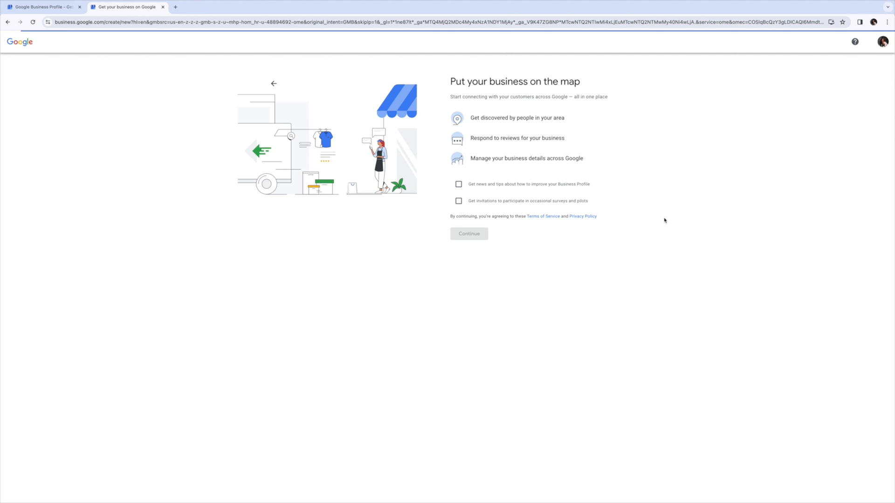
{"action": "left_click", "coordinate": [468, 233]}
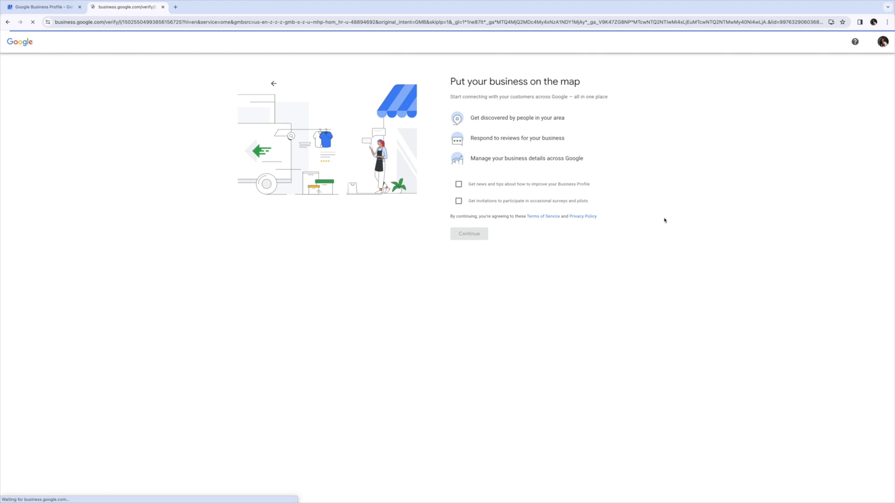
{"action": "left_click", "coordinate": [468, 234]}
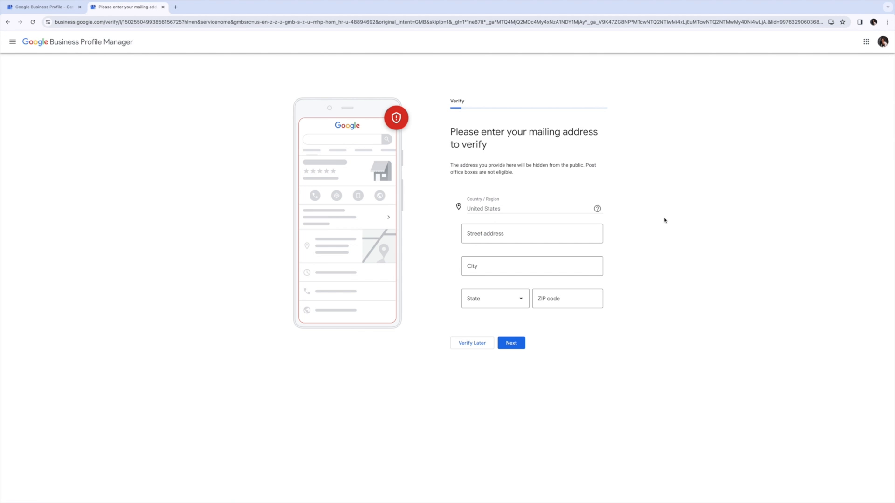
{"action": "mouse_move", "coordinate": [655, 255]}
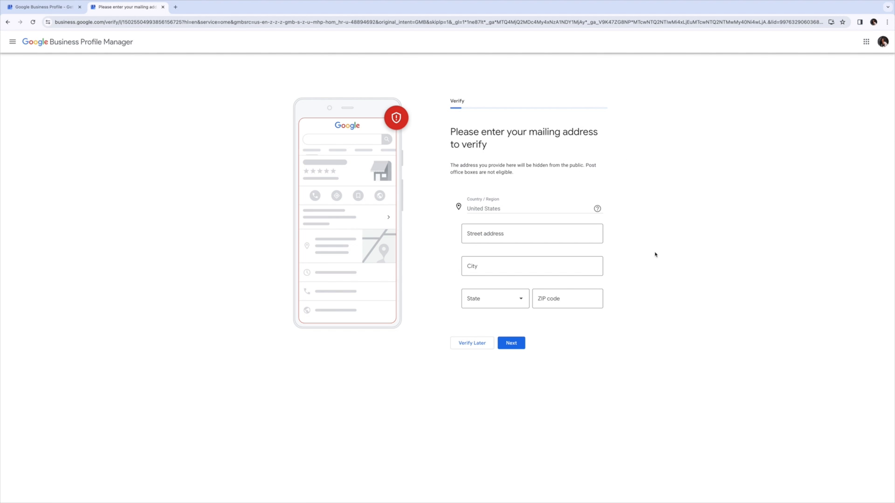
{"action": "mouse_move", "coordinate": [511, 343]}
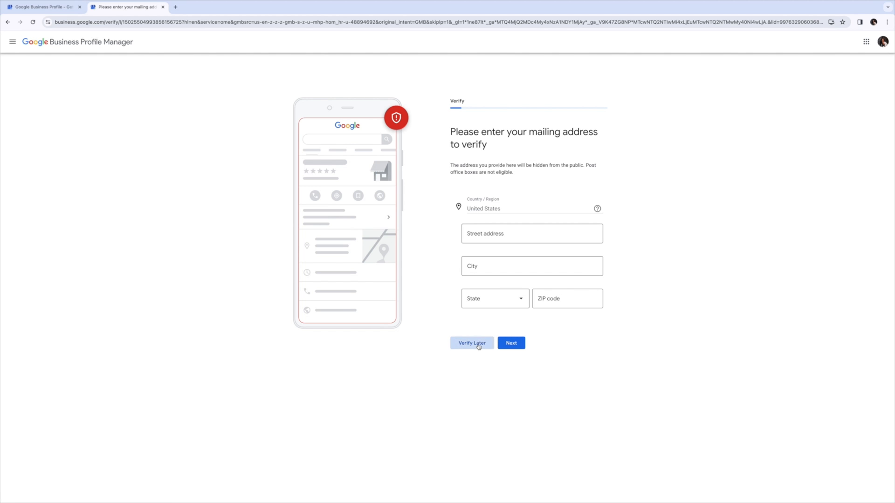
{"action": "left_click", "coordinate": [471, 343]}
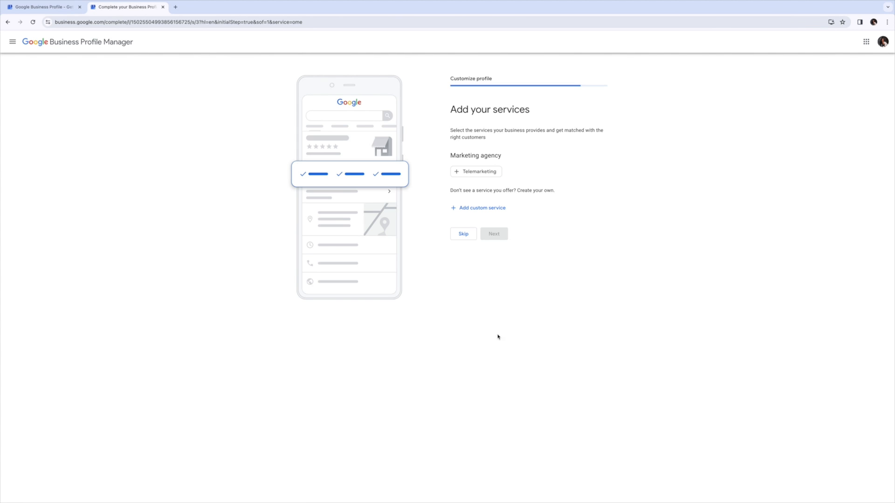
{"action": "mouse_move", "coordinate": [494, 129]}
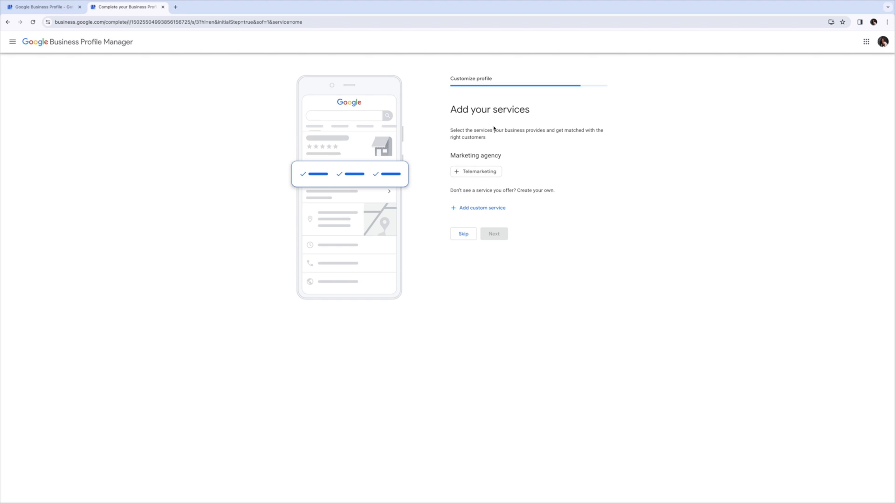
Step: Leave Telemarketing off, add 'Social Media Management' as a custom service, and continue
{"action": "left_click", "coordinate": [476, 171]}
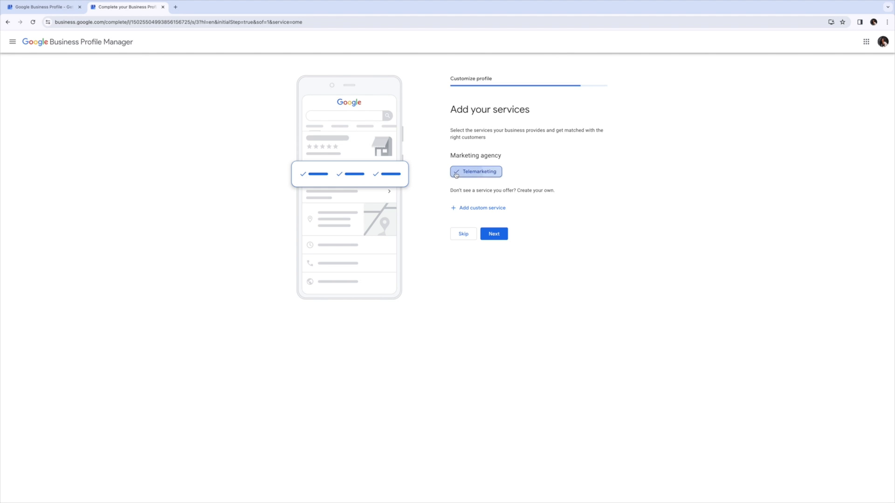
{"action": "left_click", "coordinate": [476, 172]}
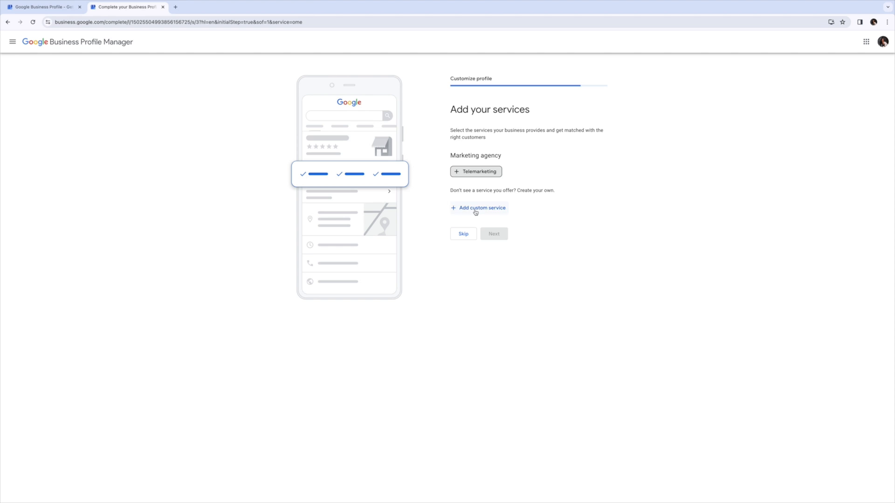
{"action": "left_click", "coordinate": [478, 208]}
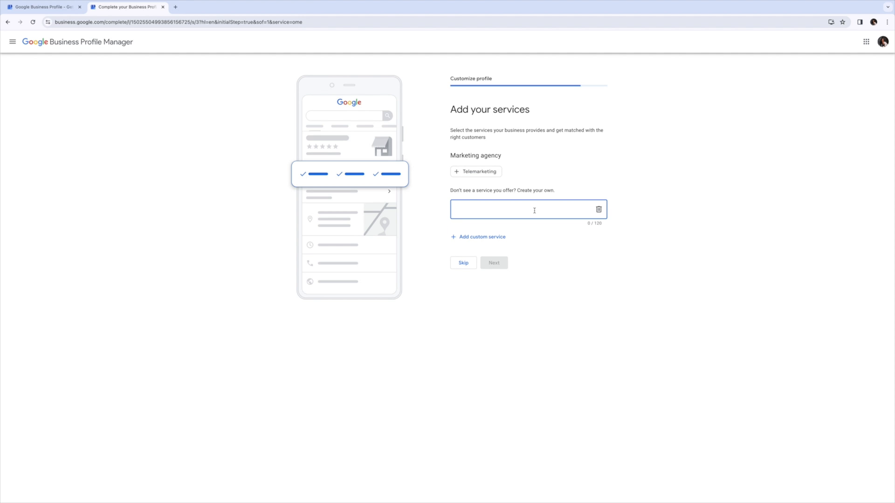
{"action": "type", "text": "Social Media"}
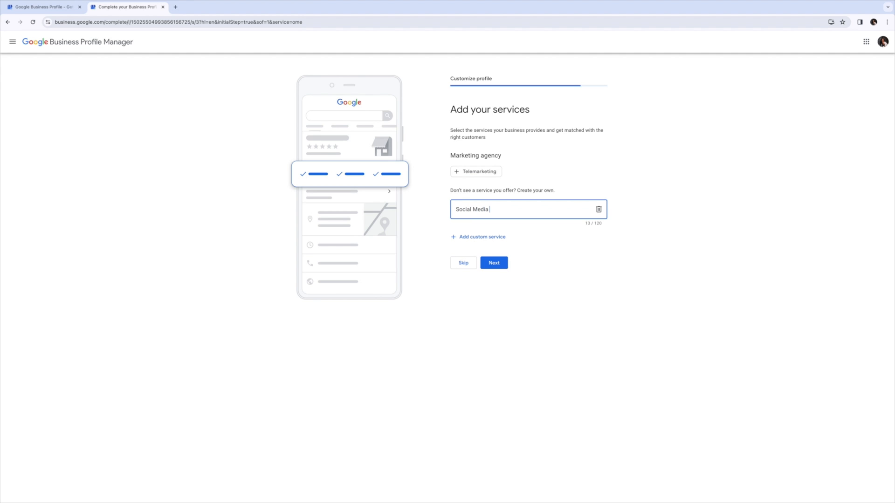
{"action": "type", "text": "Manageme"}
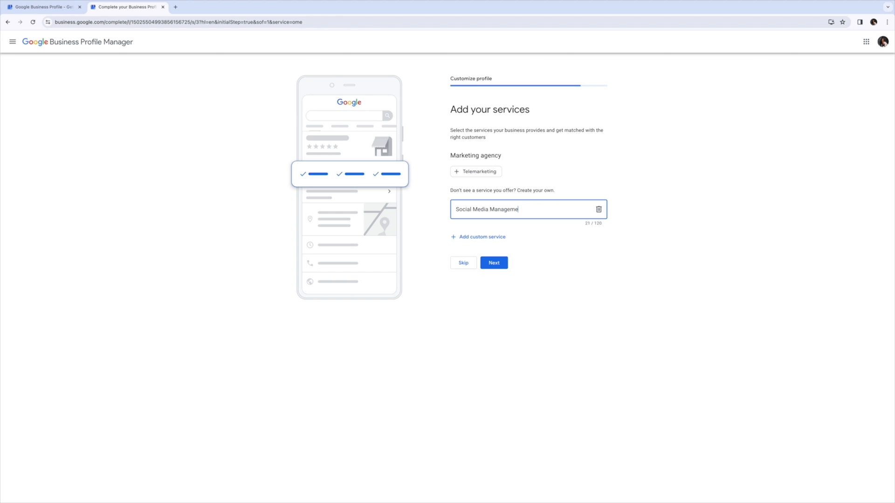
{"action": "type", "text": "nt"}
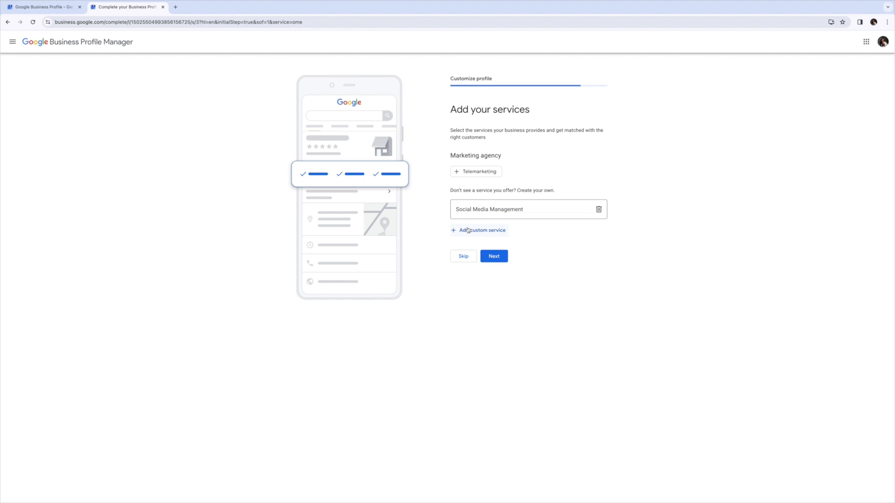
{"action": "left_click", "coordinate": [481, 229]}
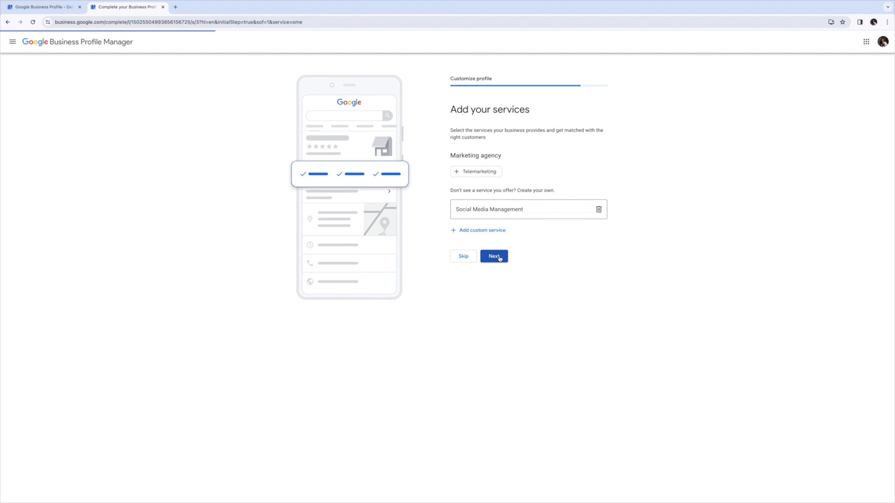
{"action": "left_click", "coordinate": [493, 256]}
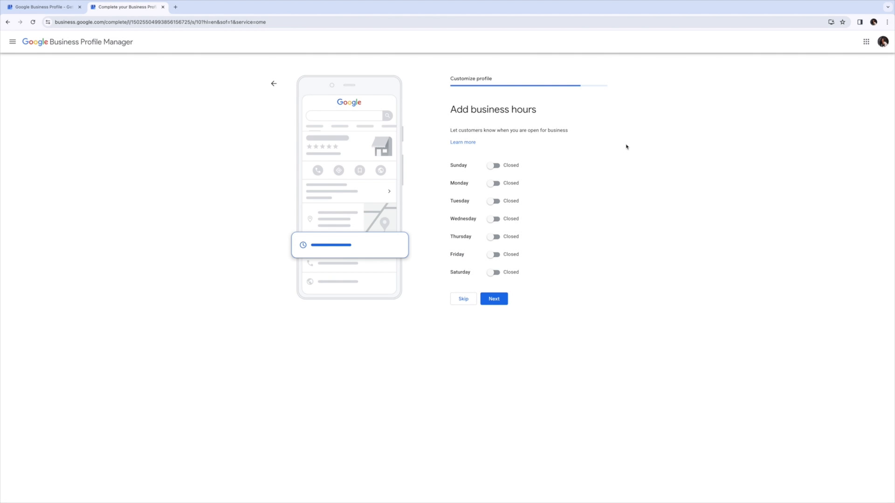
{"action": "mouse_move", "coordinate": [530, 129]}
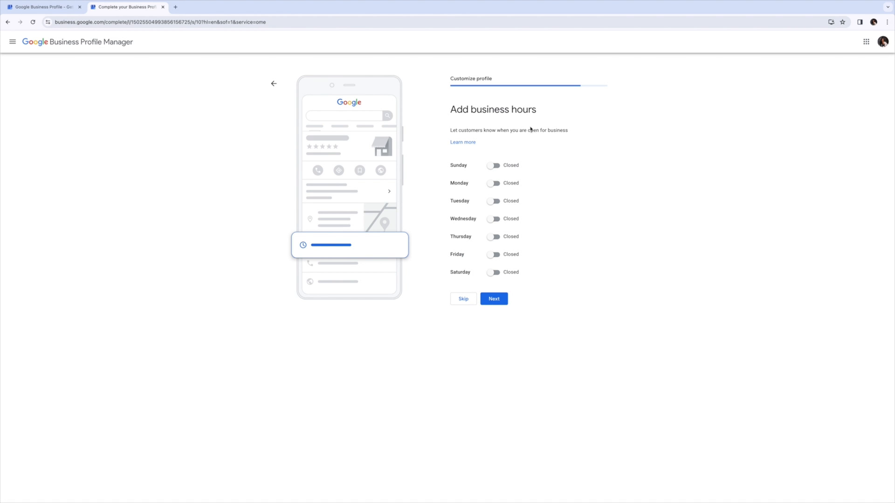
Step: Set Monday through Friday to Open and continue to messaging
{"action": "left_click", "coordinate": [494, 182]}
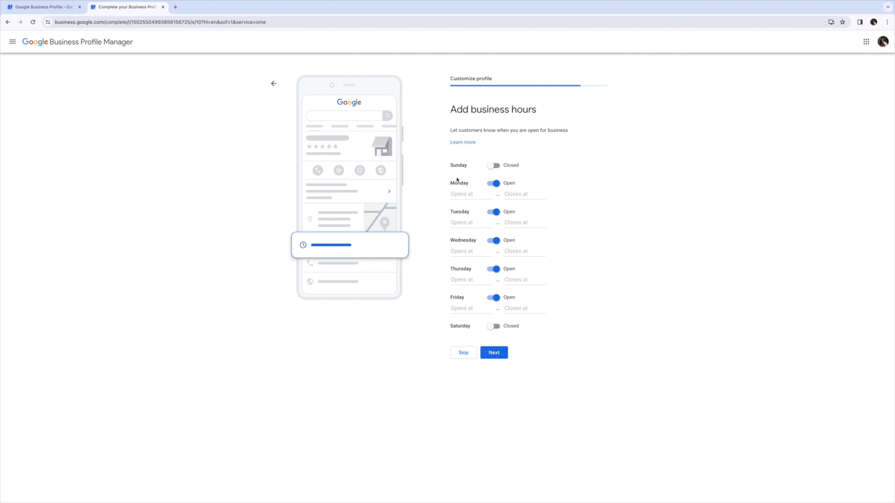
{"action": "left_click", "coordinate": [493, 353]}
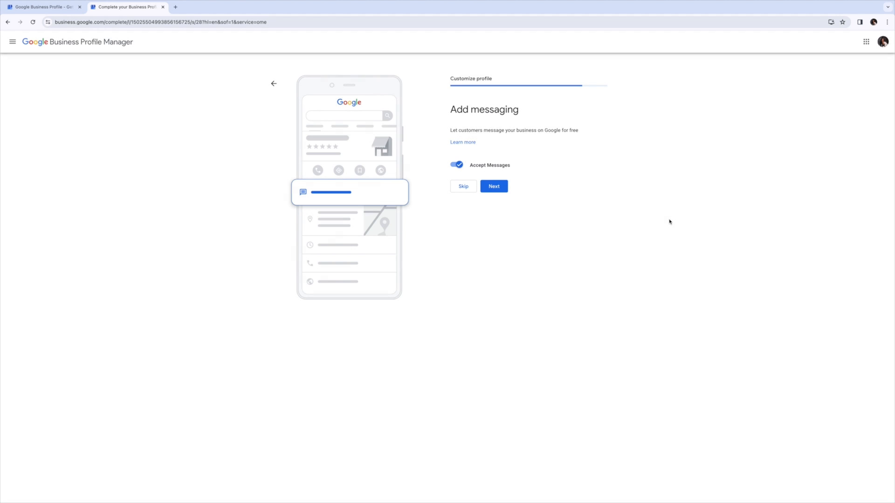
{"action": "mouse_move", "coordinate": [496, 119]}
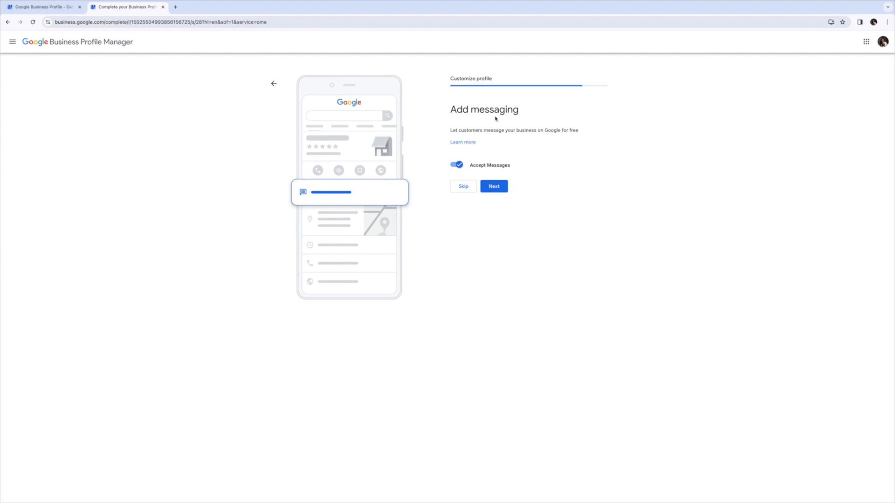
{"action": "mouse_move", "coordinate": [528, 137]}
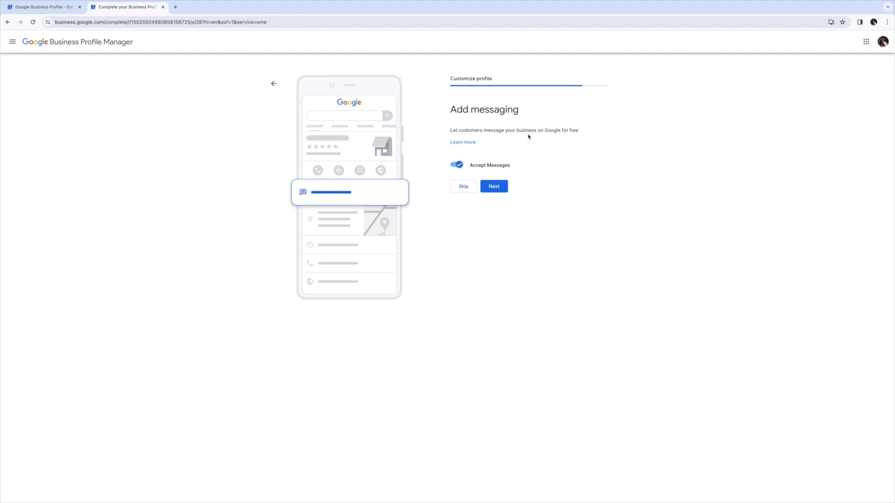
{"action": "mouse_move", "coordinate": [512, 155]}
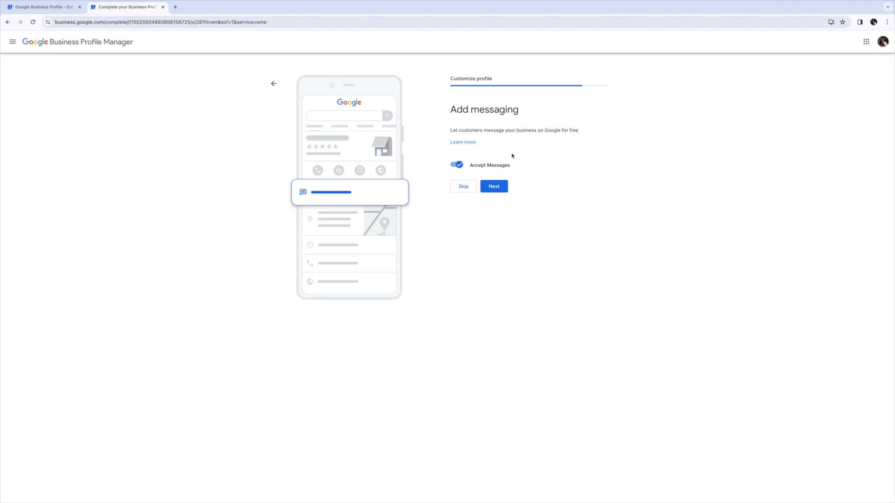
Step: Keep Accept Messages switched on and continue to the description step
{"action": "left_click", "coordinate": [493, 186]}
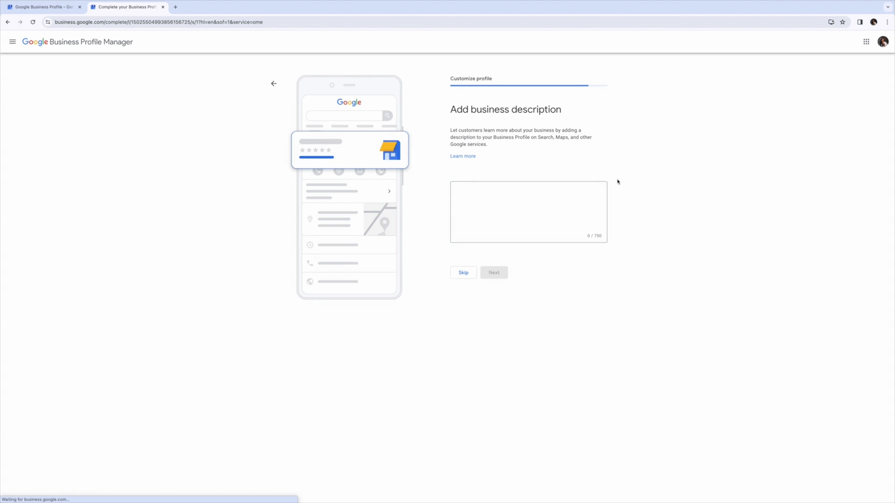
Step: Describe Her Destination TV as a social media management company in Dallas, TX, and continue
{"action": "type", "text": "Her Destination TV is a social media management company located in Dallas, TX. W specialize in helping content creators monetize their platforms with a small following."}
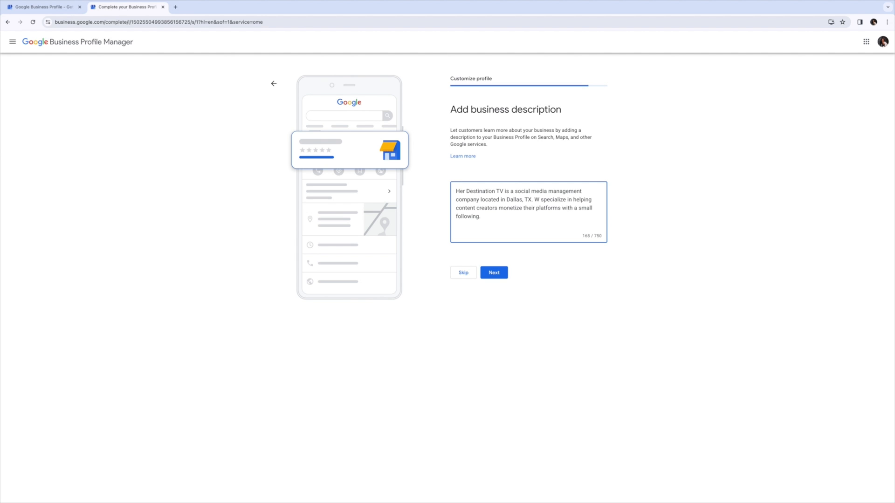
{"action": "type", "text": "e"}
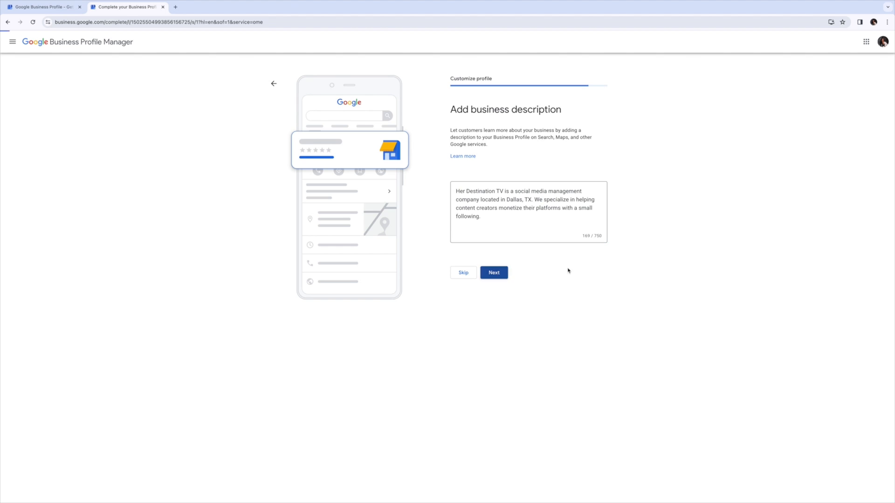
{"action": "left_click", "coordinate": [493, 273]}
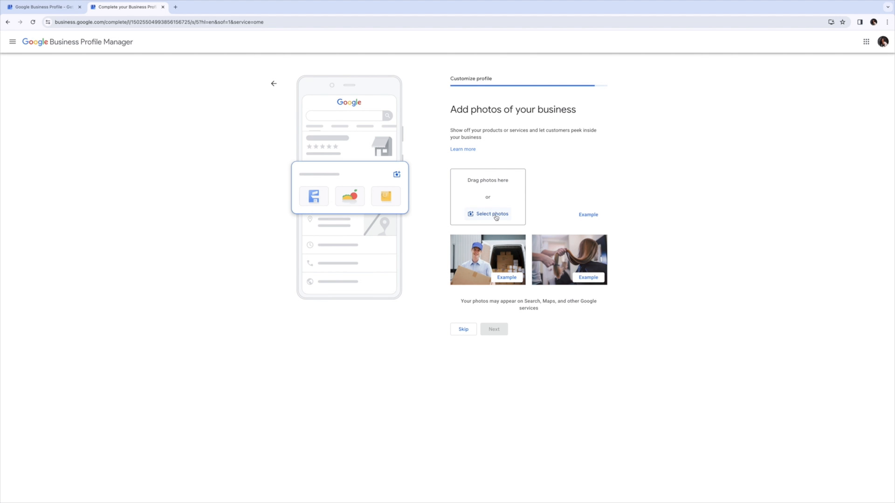
Step: Upload the 1.png logo as a business photo, skip the Ads credit offer, and finish setup
{"action": "left_click", "coordinate": [491, 214]}
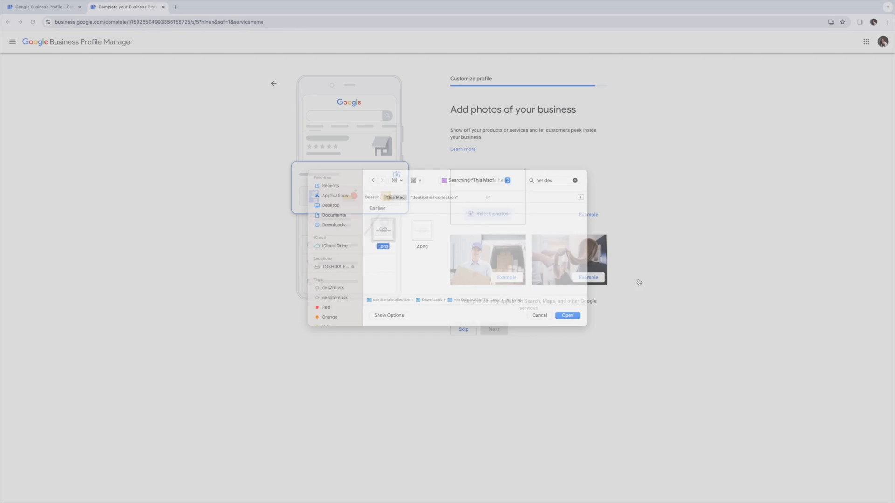
{"action": "left_click", "coordinate": [567, 315]}
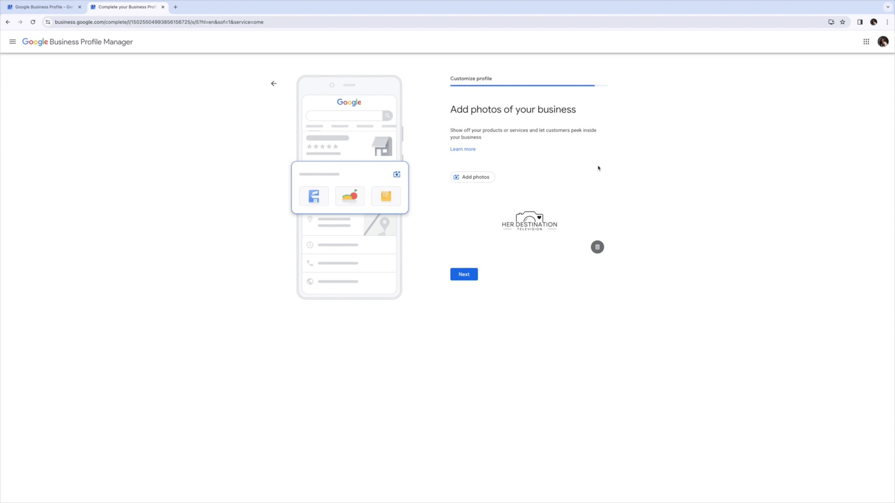
{"action": "left_click", "coordinate": [463, 274]}
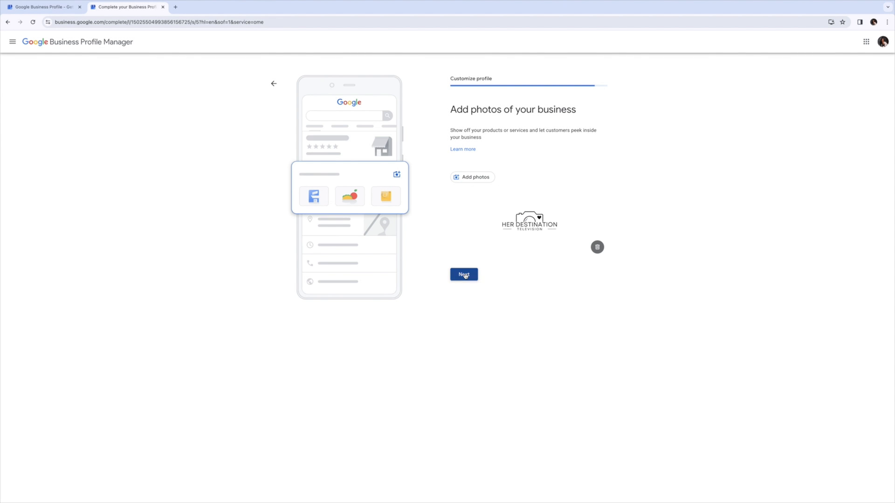
{"action": "left_click", "coordinate": [463, 274]}
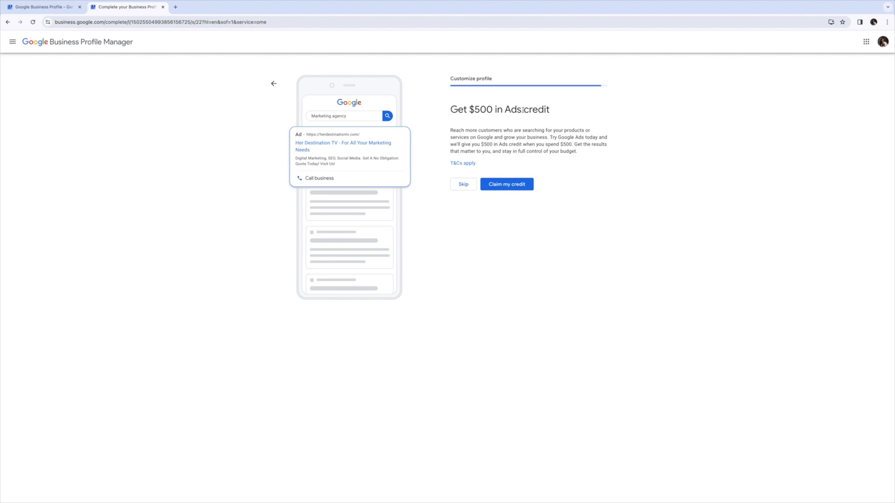
{"action": "mouse_move", "coordinate": [478, 135]}
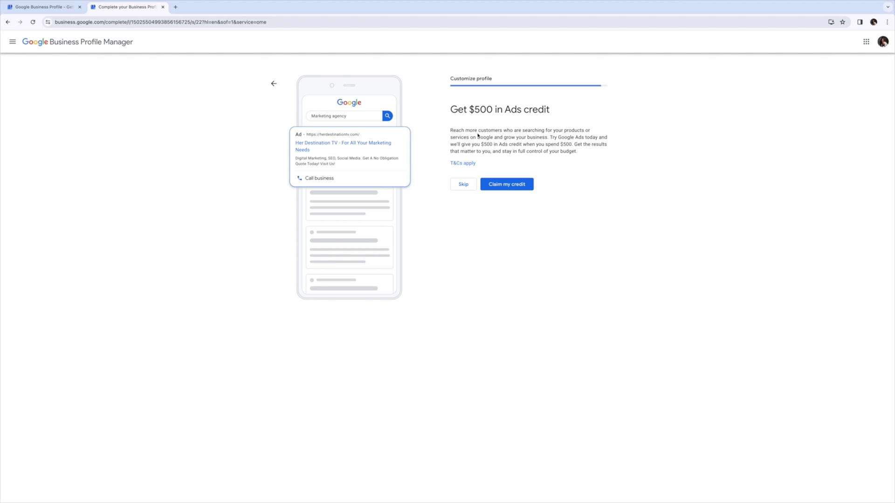
{"action": "mouse_move", "coordinate": [543, 113]}
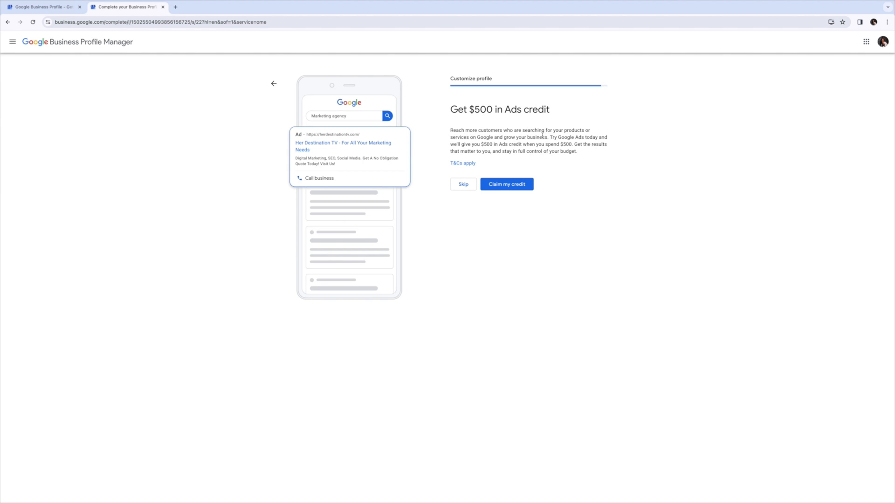
{"action": "left_click", "coordinate": [506, 184]}
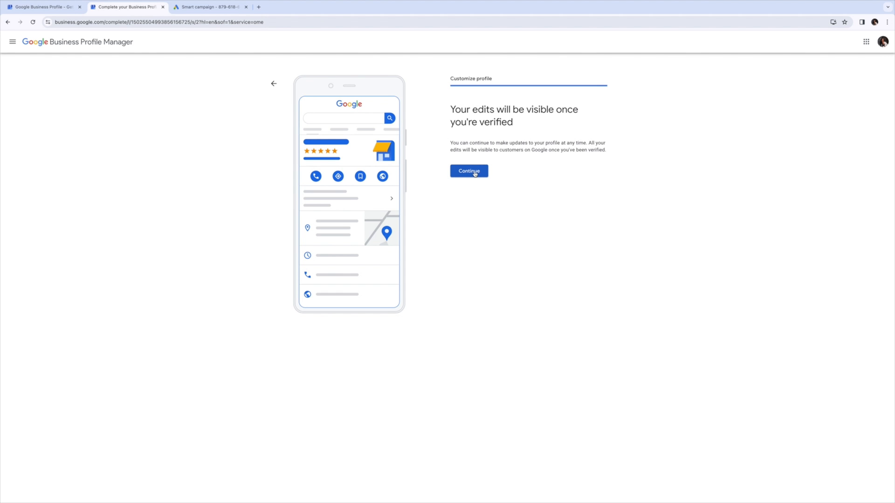
{"action": "left_click", "coordinate": [468, 170]}
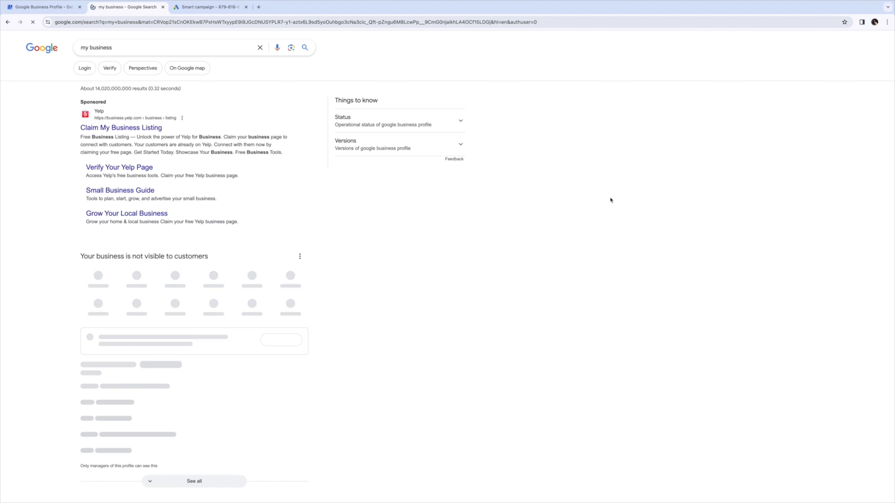
Step: Scroll to the Her Destination TV management panel and start Get verified
{"action": "scroll", "scroll_direction": "down", "scroll_amount": 3}
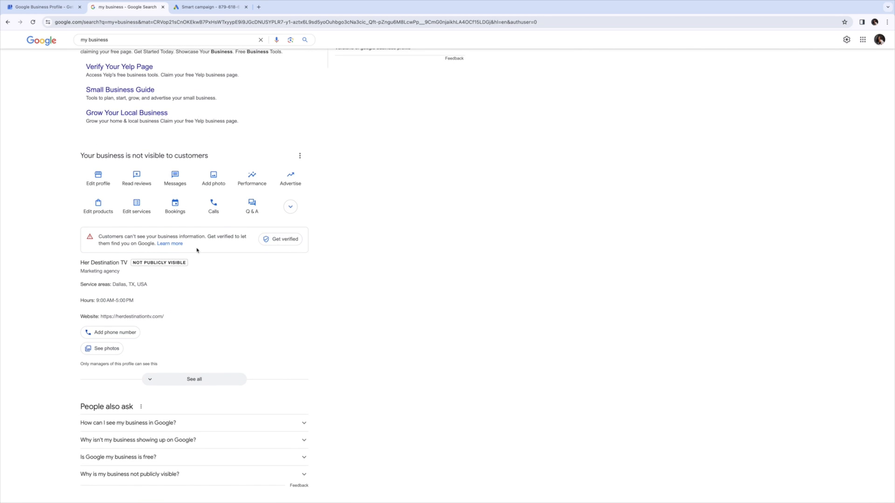
{"action": "scroll", "scroll_direction": "down", "scroll_amount": 3}
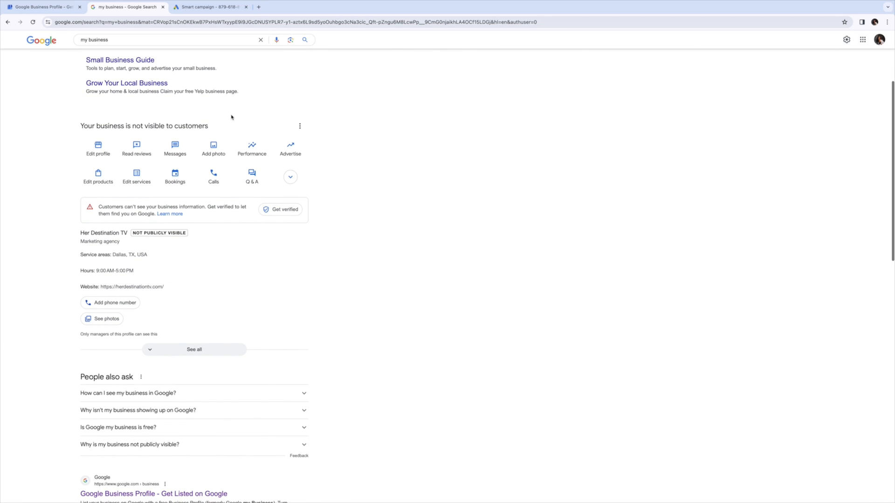
{"action": "mouse_move", "coordinate": [105, 129]}
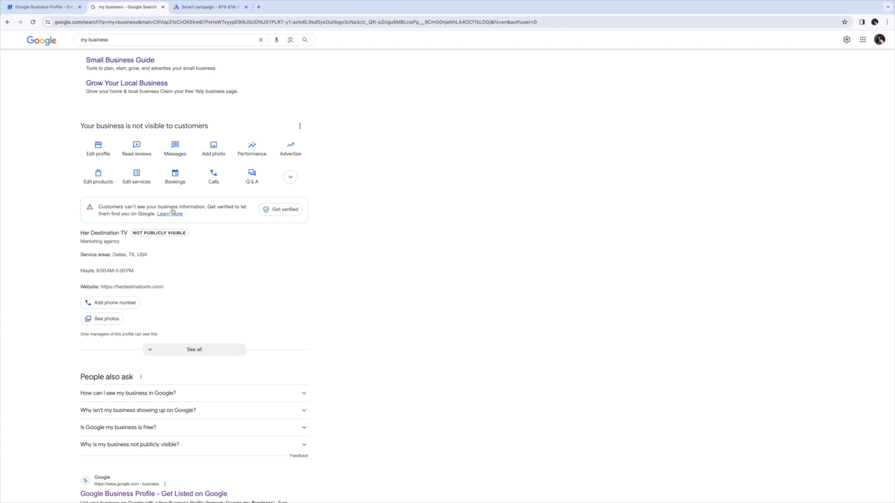
{"action": "mouse_move", "coordinate": [184, 216]}
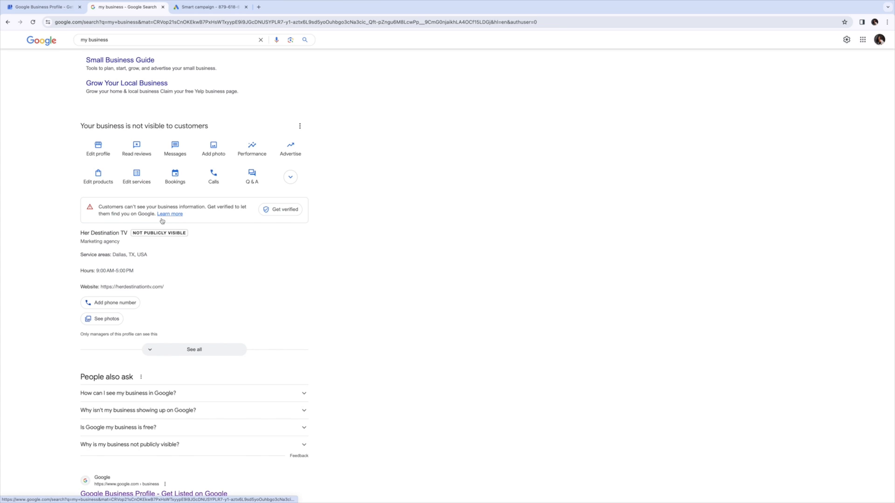
{"action": "left_click", "coordinate": [280, 209]}
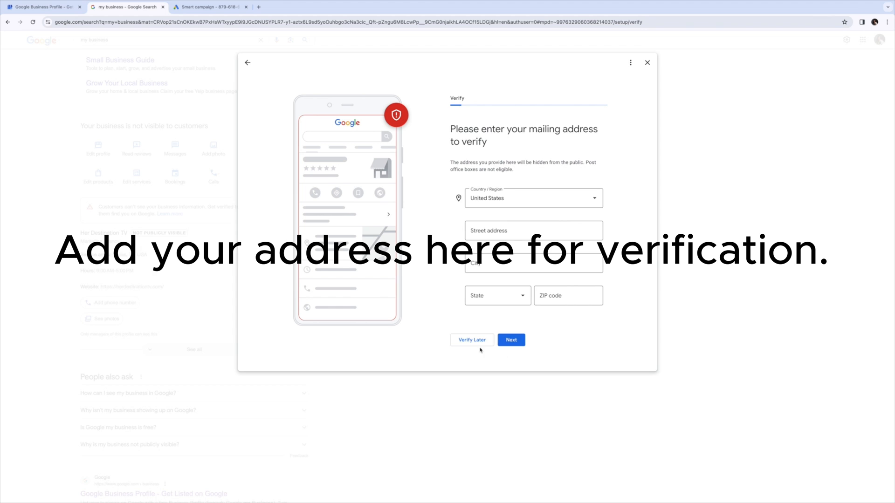
Step: Get past the mailing address step, decline the $500 Ads credit, and close setup
{"action": "left_click", "coordinate": [533, 231]}
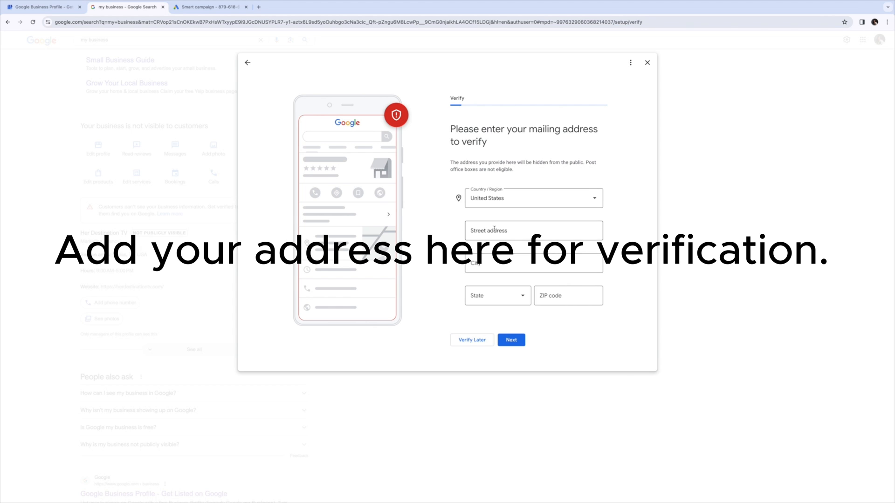
{"action": "left_click", "coordinate": [510, 340]}
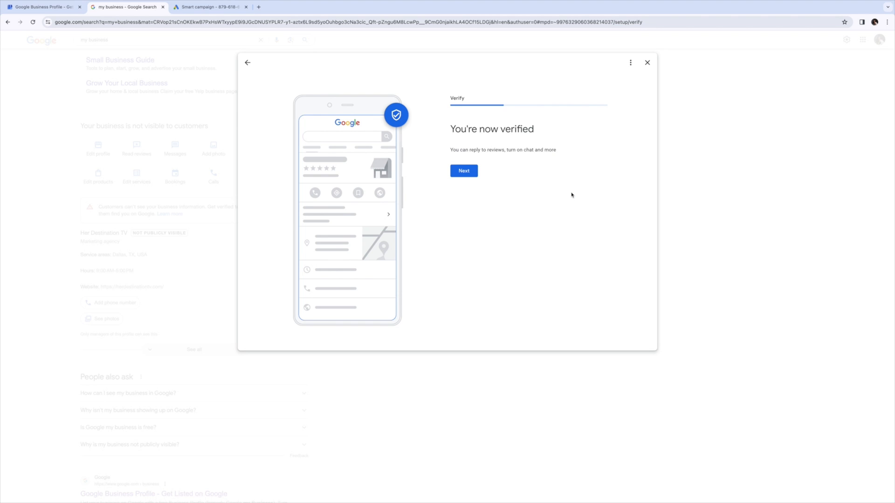
{"action": "mouse_move", "coordinate": [521, 140]}
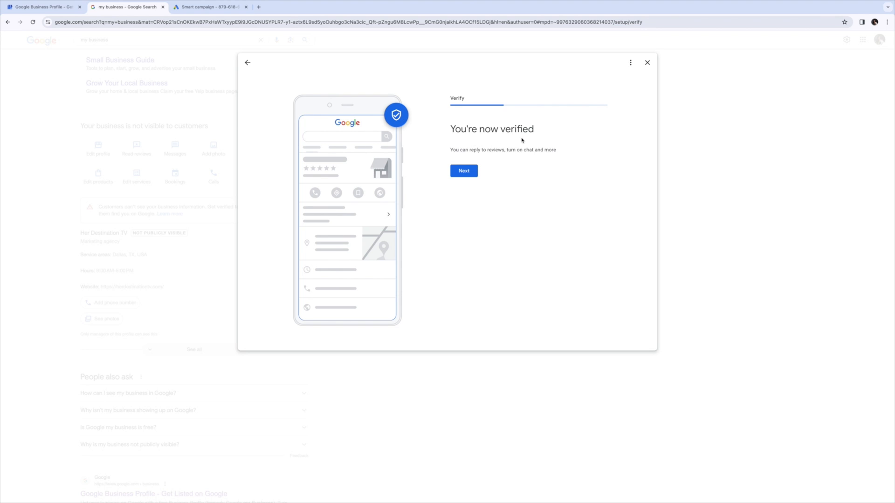
{"action": "mouse_move", "coordinate": [538, 159]}
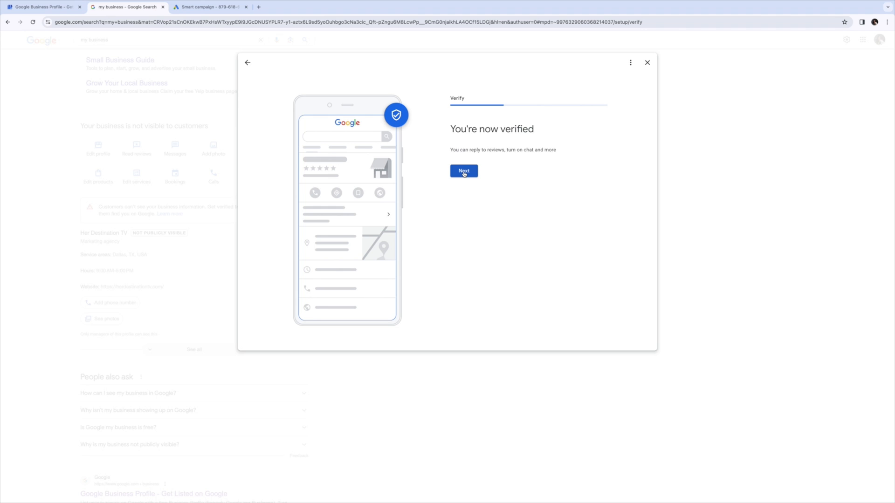
{"action": "left_click", "coordinate": [464, 170]}
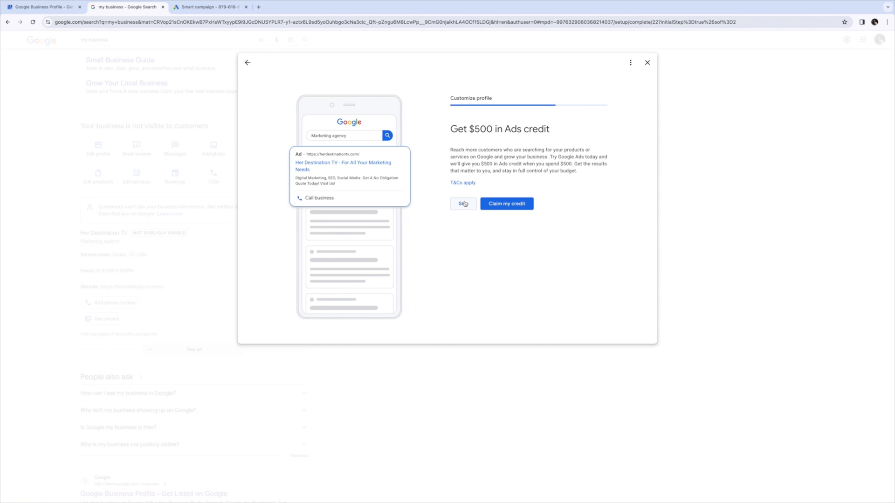
{"action": "left_click", "coordinate": [463, 204]}
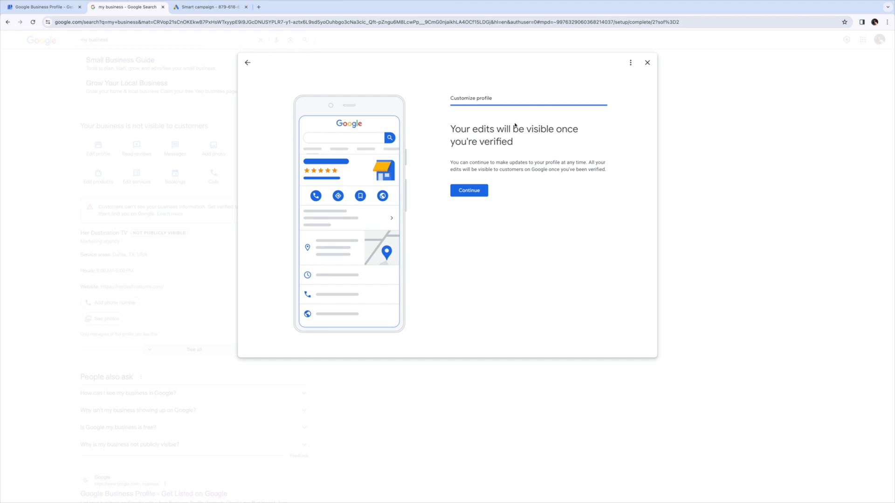
{"action": "left_click", "coordinate": [469, 190]}
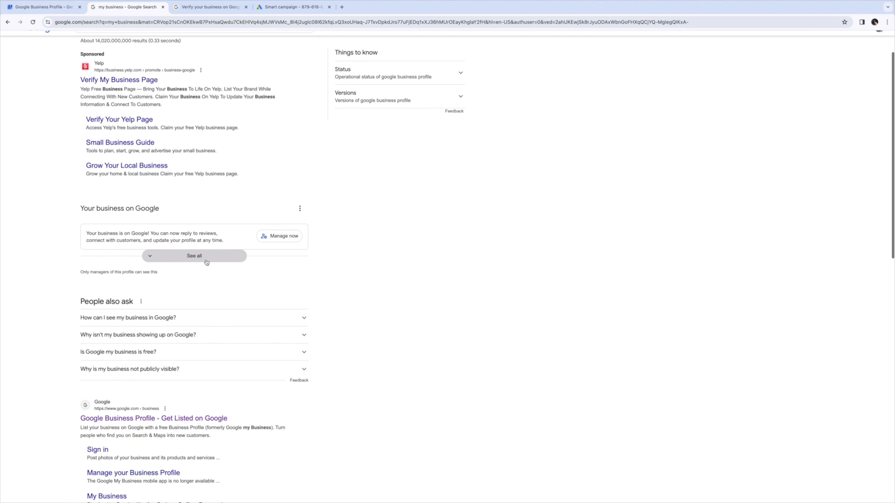
Step: Show all of Her Destination TV's business profile tools in Search
{"action": "left_click", "coordinate": [194, 256]}
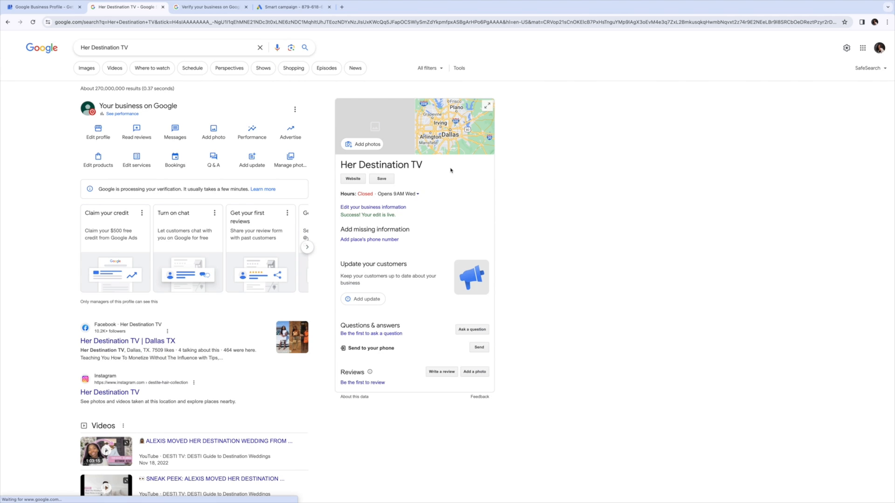
{"action": "mouse_move", "coordinate": [415, 201]}
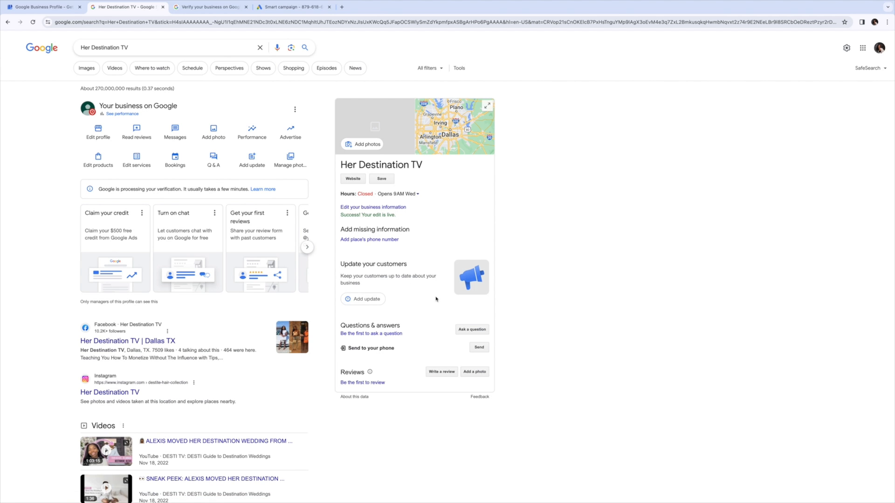
{"action": "mouse_move", "coordinate": [390, 346]}
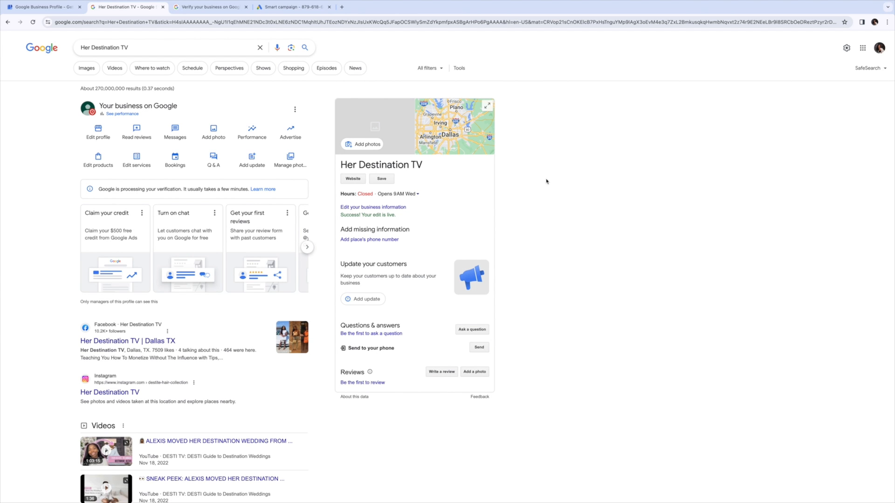
{"action": "mouse_move", "coordinate": [558, 186]}
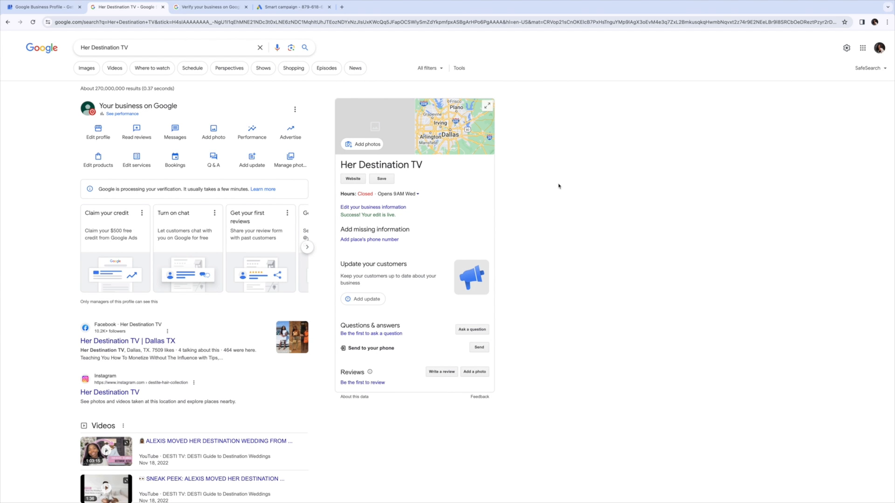
{"action": "mouse_move", "coordinate": [478, 200]}
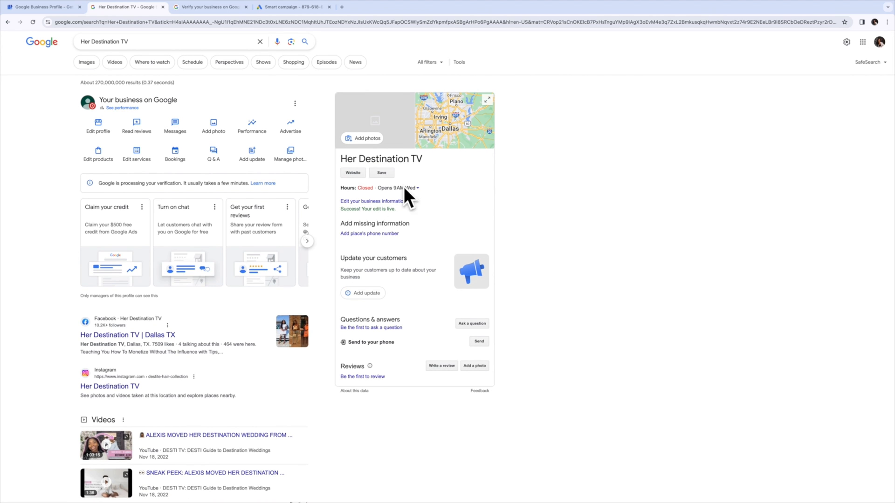
{"action": "left_click", "coordinate": [371, 201]}
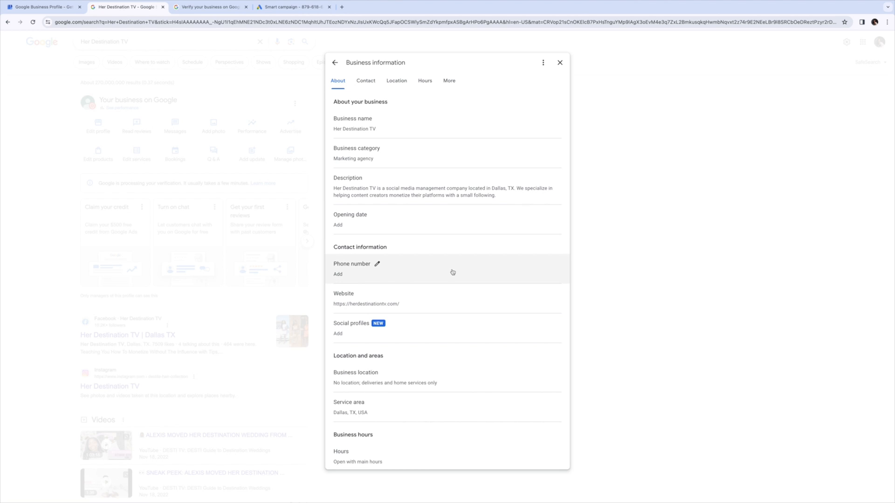
{"action": "mouse_move", "coordinate": [353, 118]}
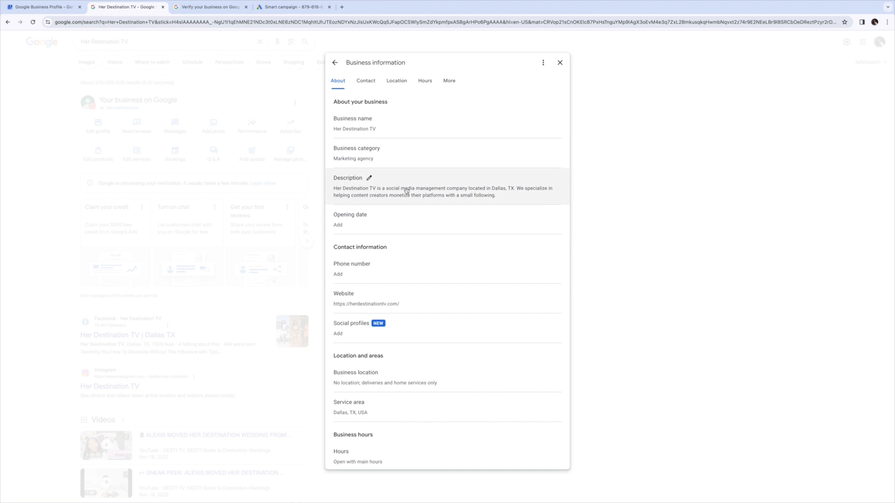
{"action": "mouse_move", "coordinate": [386, 233]}
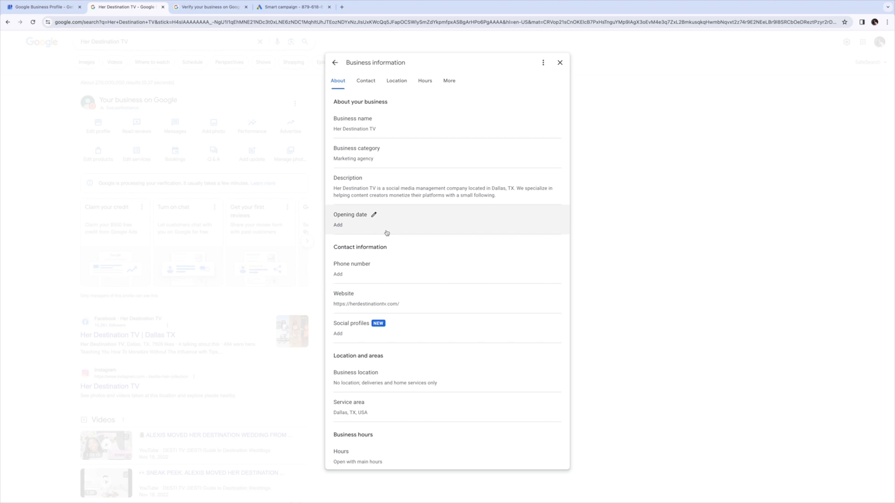
{"action": "scroll", "scroll_direction": "down", "scroll_amount": 3}
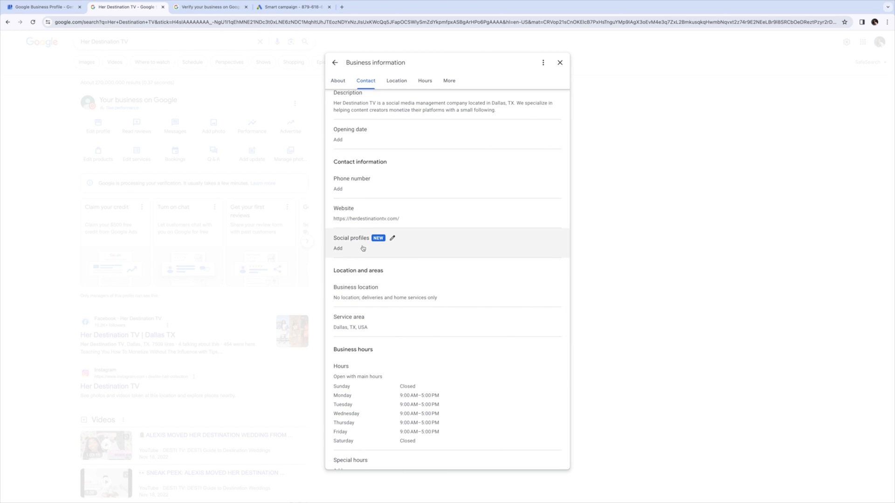
{"action": "scroll", "scroll_direction": "down", "scroll_amount": 3}
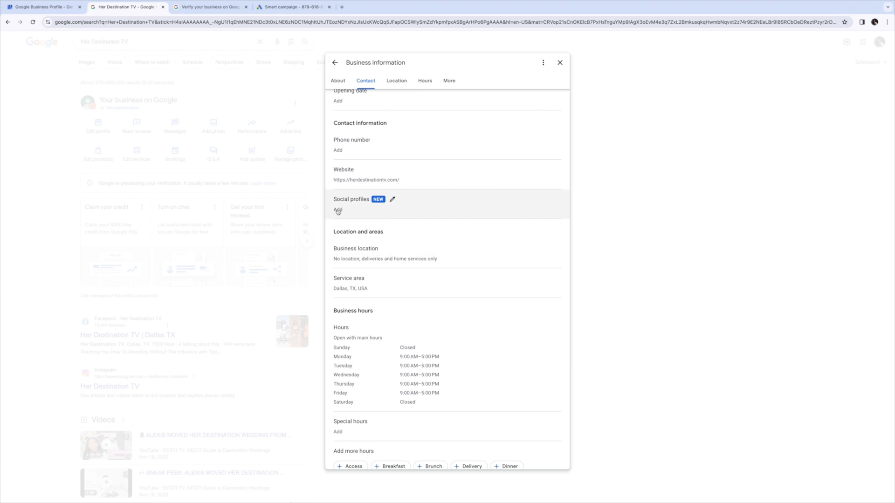
{"action": "left_click", "coordinate": [337, 210]}
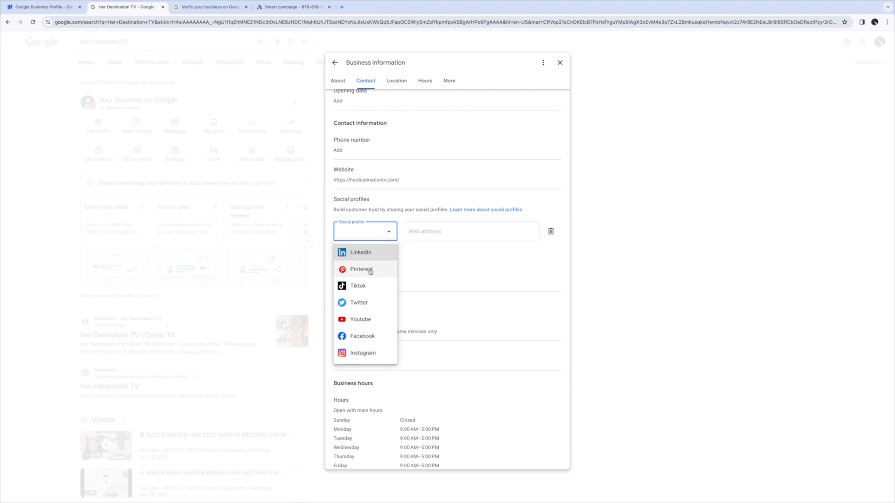
{"action": "left_click", "coordinate": [357, 285]}
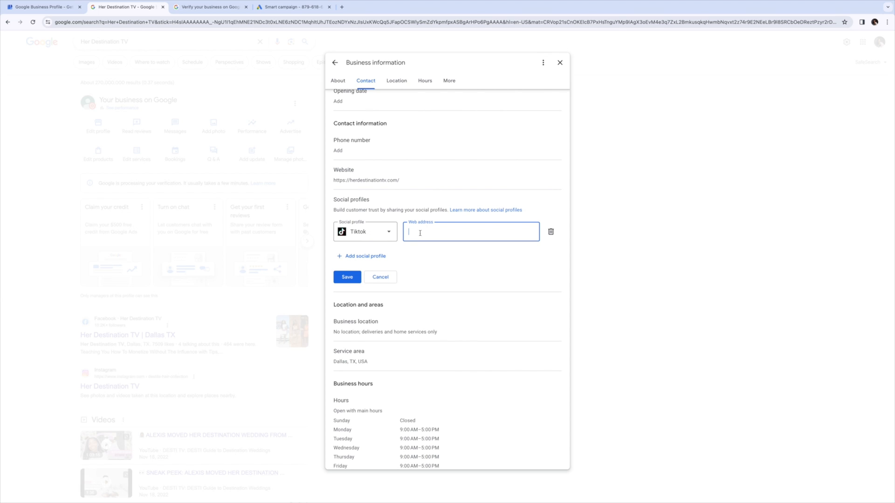
{"action": "type", "text": "www.tikto"}
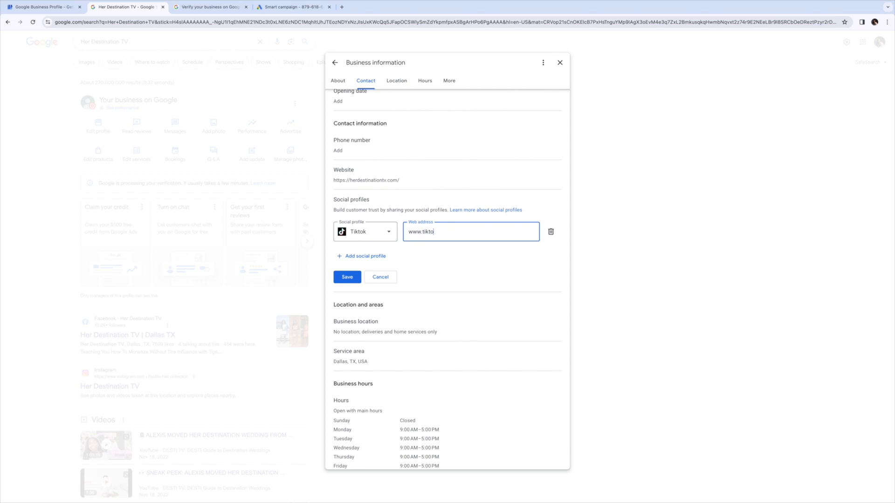
{"action": "type", "text": "k.com/"}
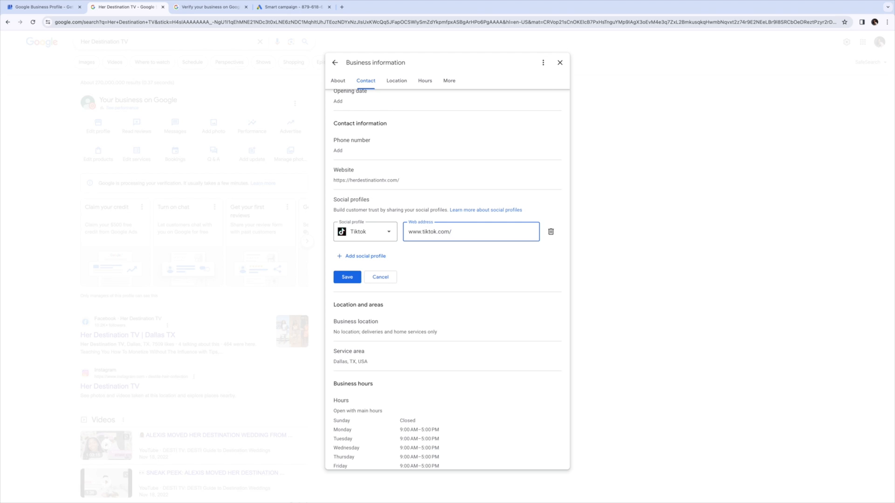
{"action": "type", "text": "2herdesti"}
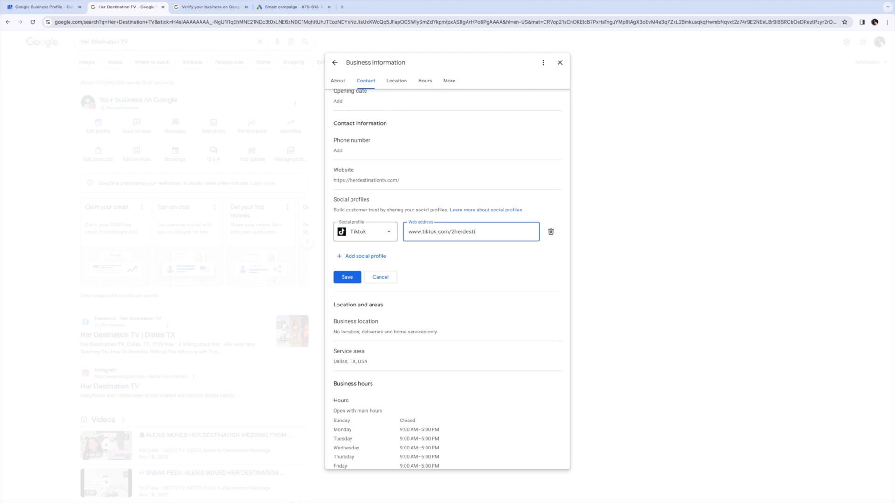
{"action": "type", "text": "nationtv"}
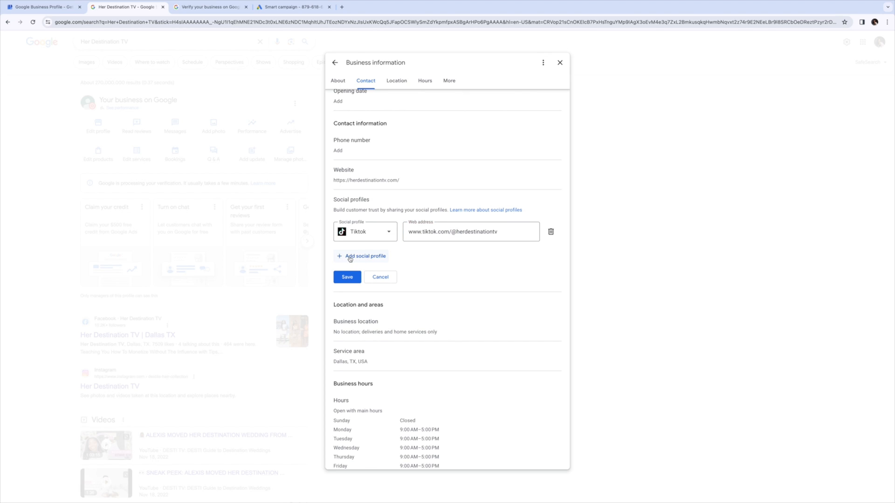
{"action": "left_click", "coordinate": [361, 256]}
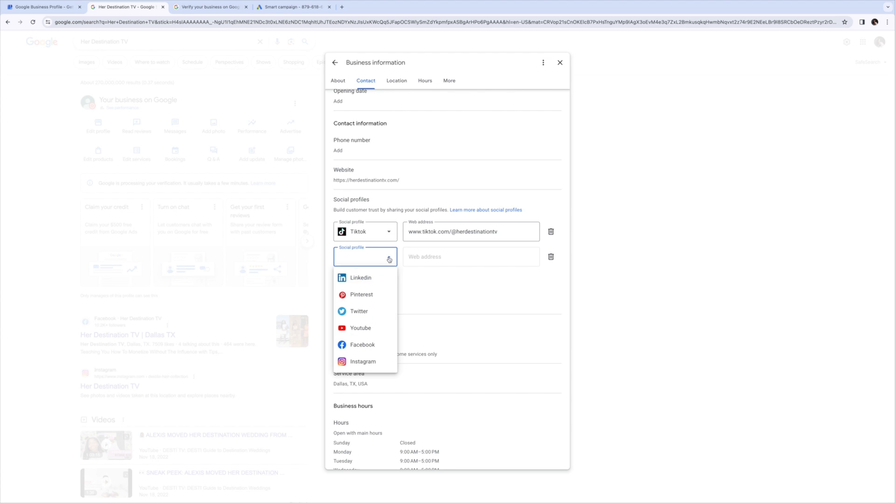
{"action": "mouse_move", "coordinate": [363, 361]}
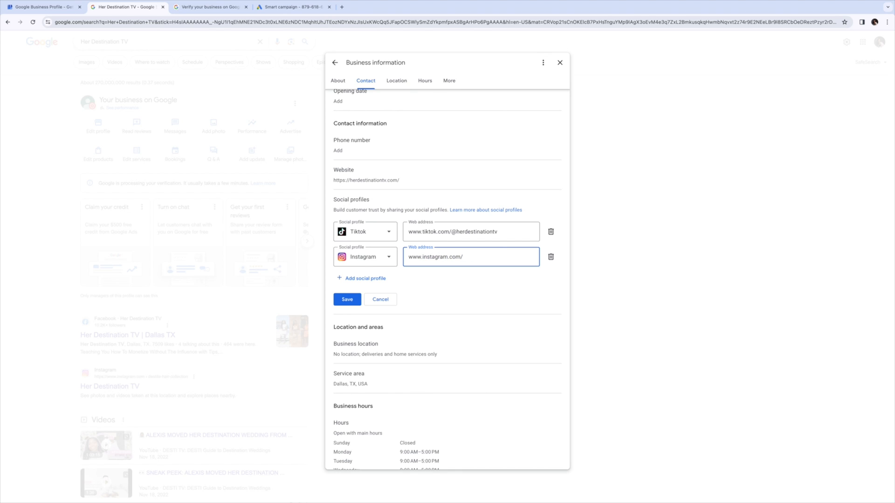
{"action": "type", "text": "herdestinationtv"}
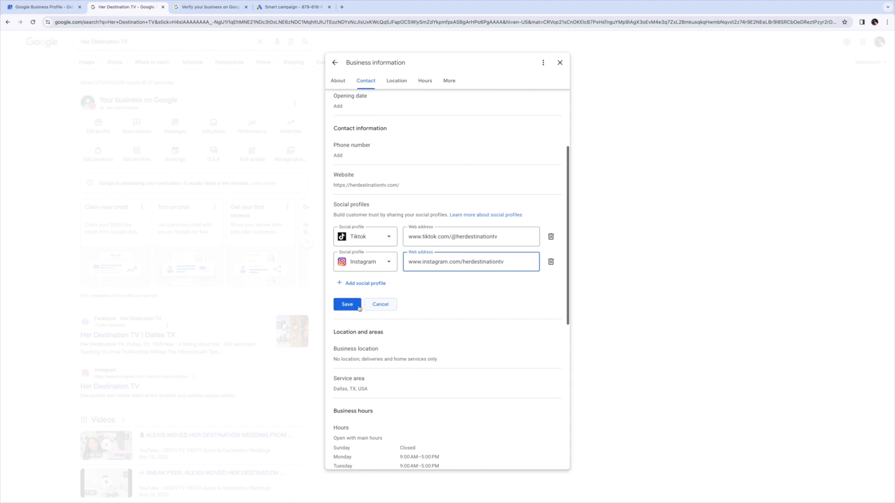
Step: Save the social links, scroll through Hours and More, then close the business information panel
{"action": "left_click", "coordinate": [347, 305]}
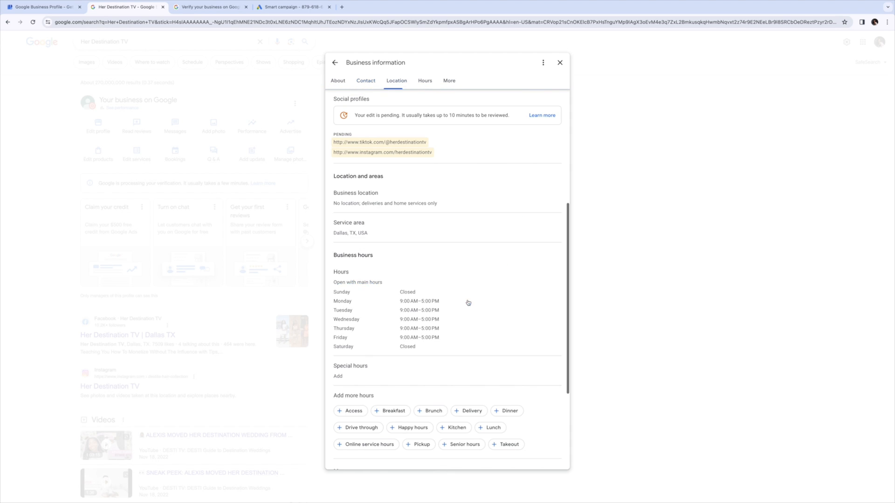
{"action": "left_click", "coordinate": [365, 81]}
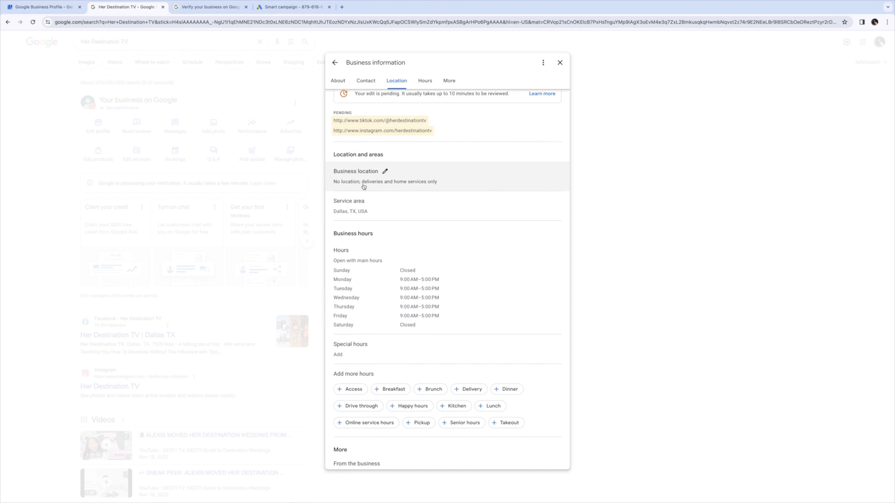
{"action": "mouse_move", "coordinate": [353, 187]}
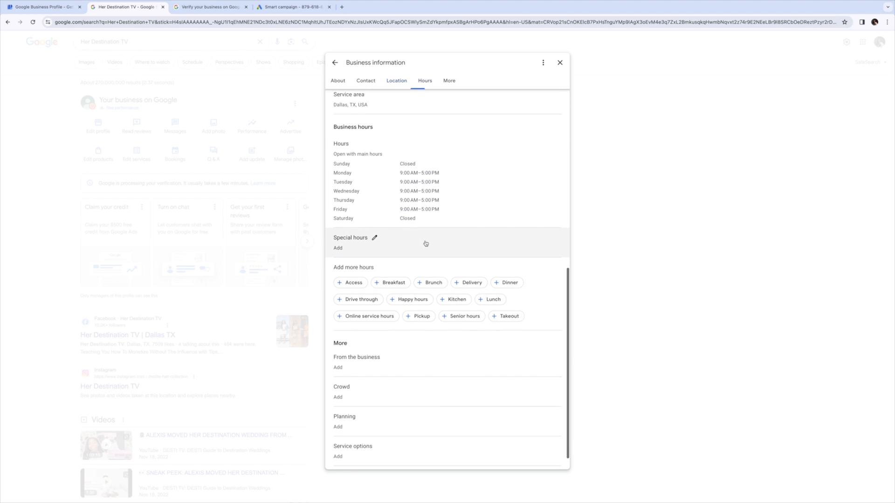
{"action": "scroll", "scroll_direction": "down", "scroll_amount": 3}
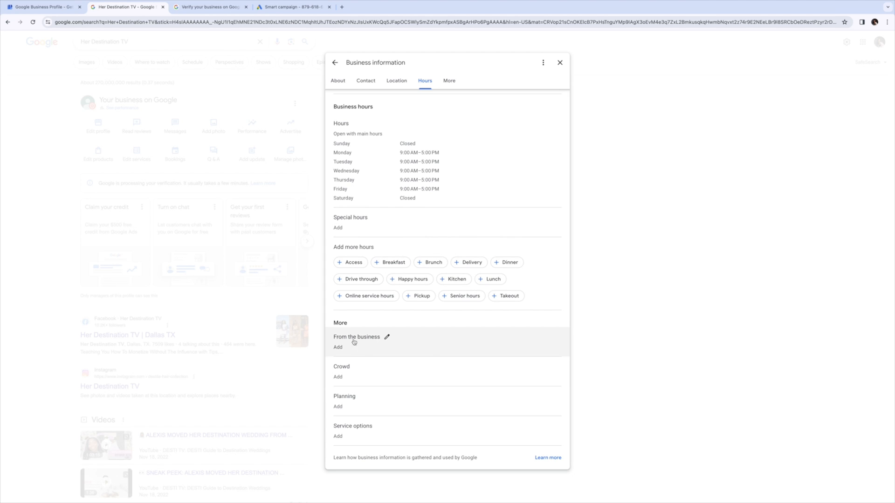
{"action": "mouse_move", "coordinate": [345, 371]}
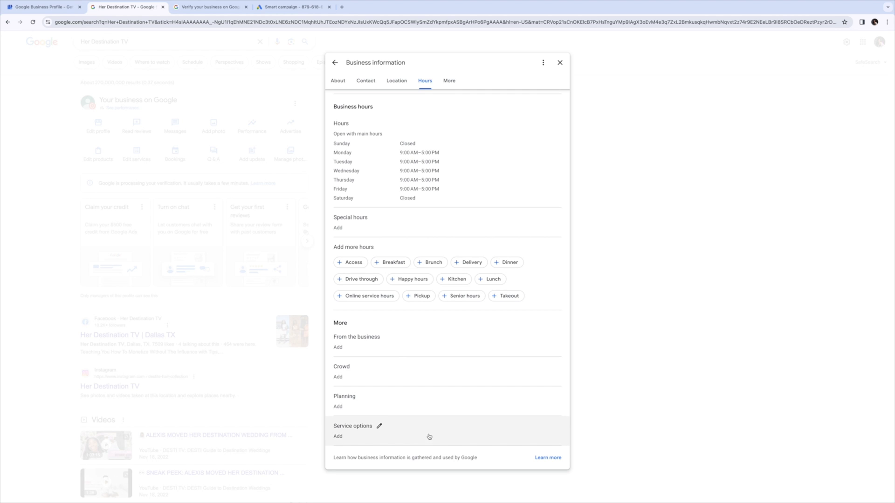
{"action": "left_click", "coordinate": [559, 62]}
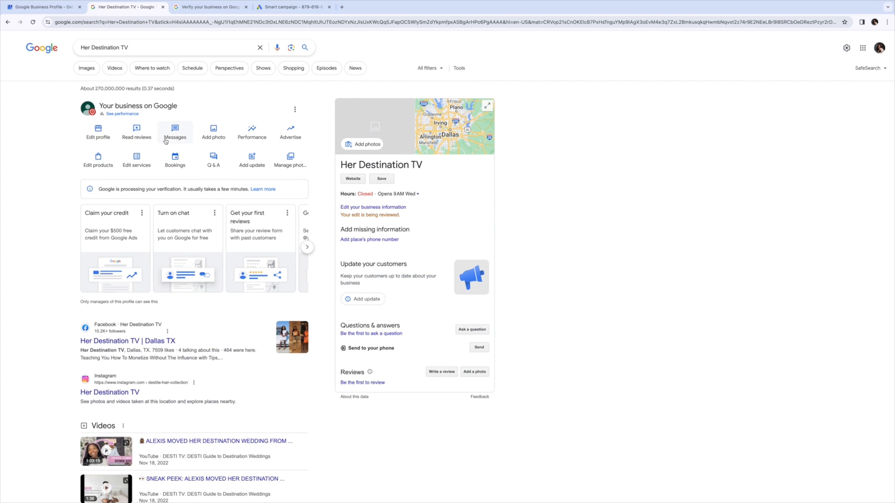
{"action": "mouse_move", "coordinate": [252, 132]}
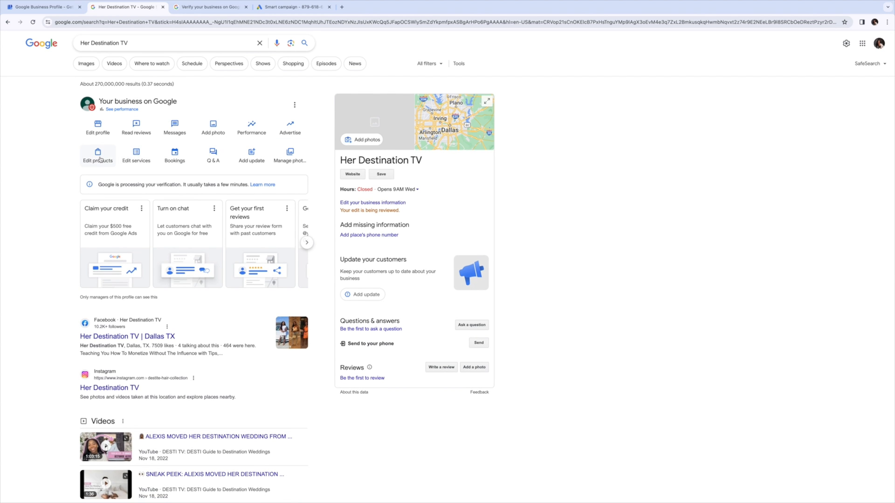
{"action": "left_click", "coordinate": [98, 155]}
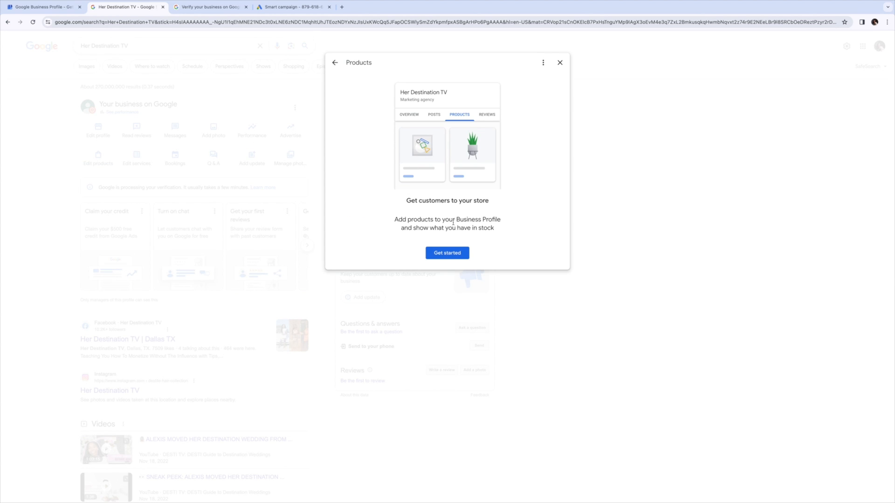
{"action": "mouse_move", "coordinate": [456, 157]}
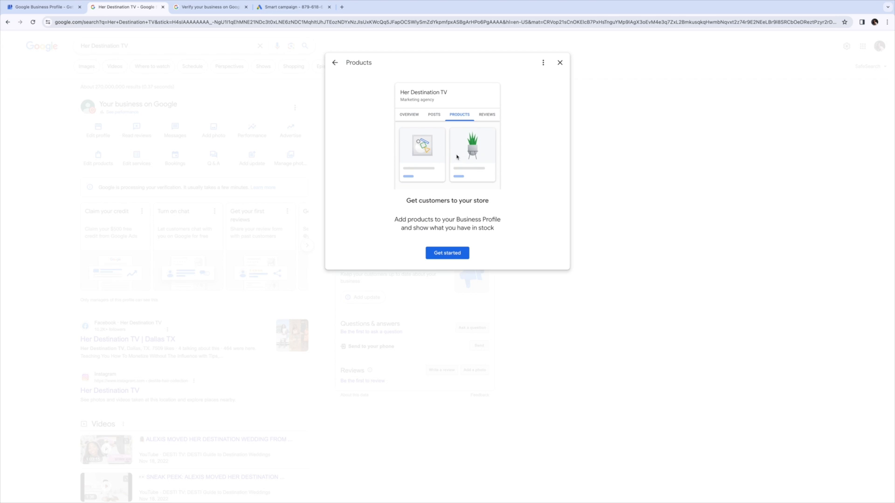
{"action": "mouse_move", "coordinate": [488, 152]}
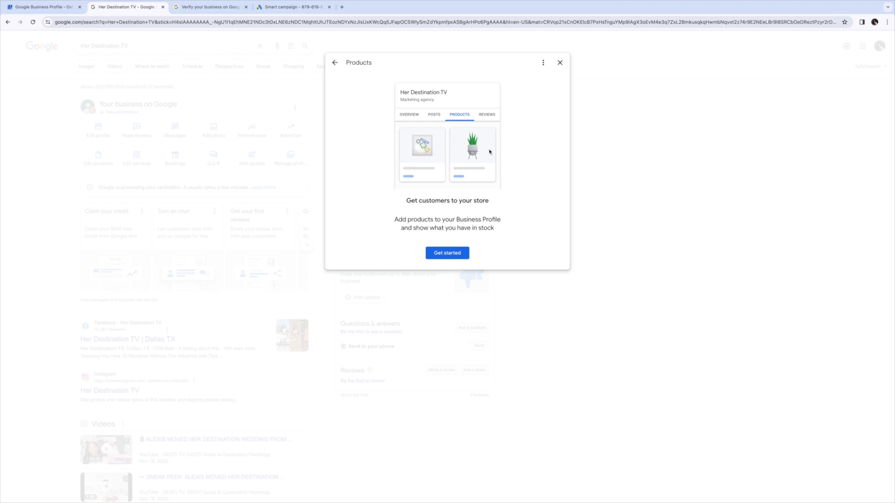
{"action": "mouse_move", "coordinate": [463, 177]}
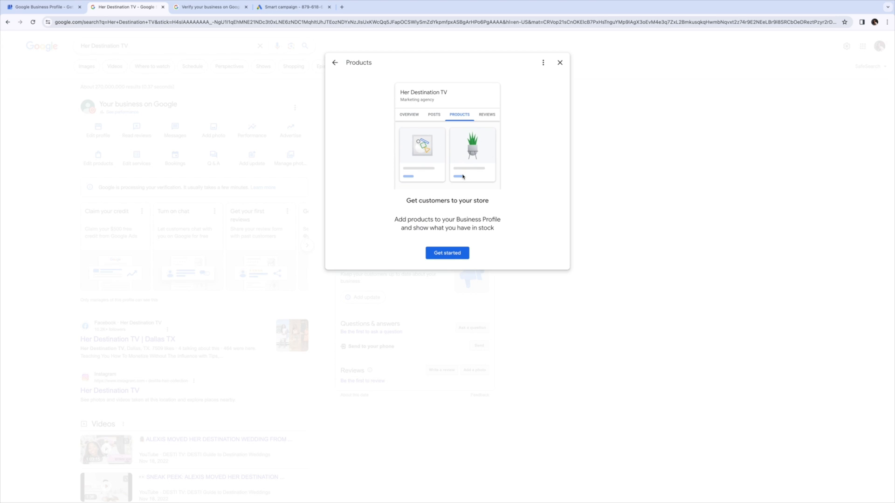
{"action": "mouse_move", "coordinate": [489, 174]}
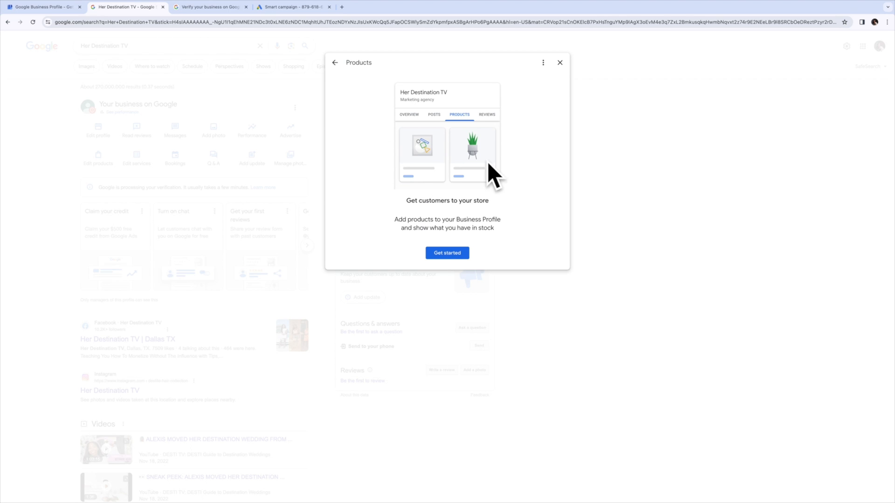
{"action": "left_click", "coordinate": [560, 62]}
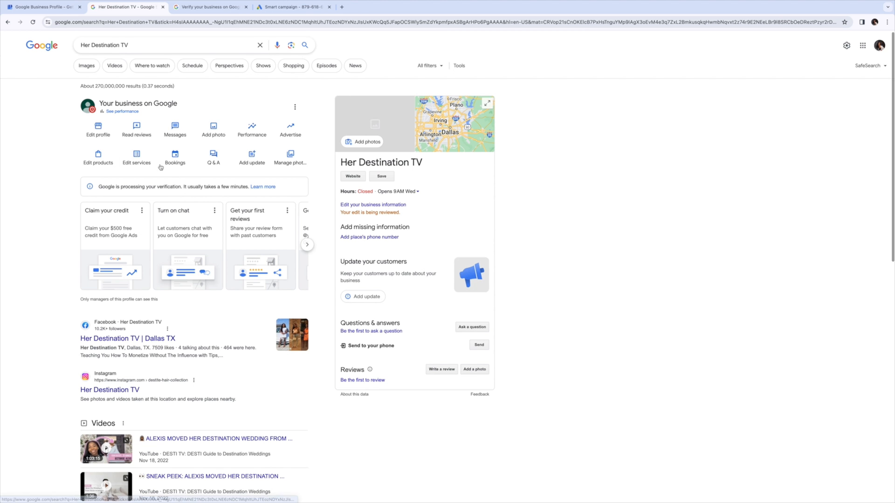
Step: Check the offered services list, then close it and the business information panel
{"action": "left_click", "coordinate": [136, 156]}
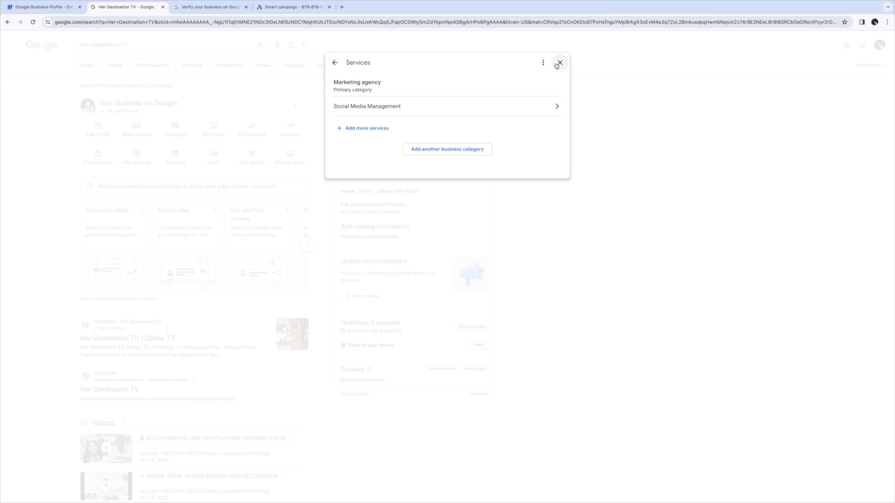
{"action": "left_click", "coordinate": [559, 63]}
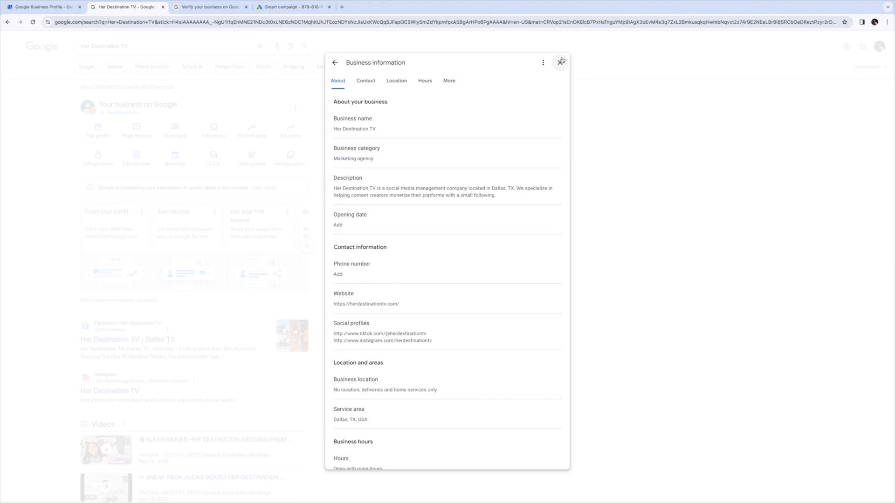
{"action": "left_click", "coordinate": [559, 62]}
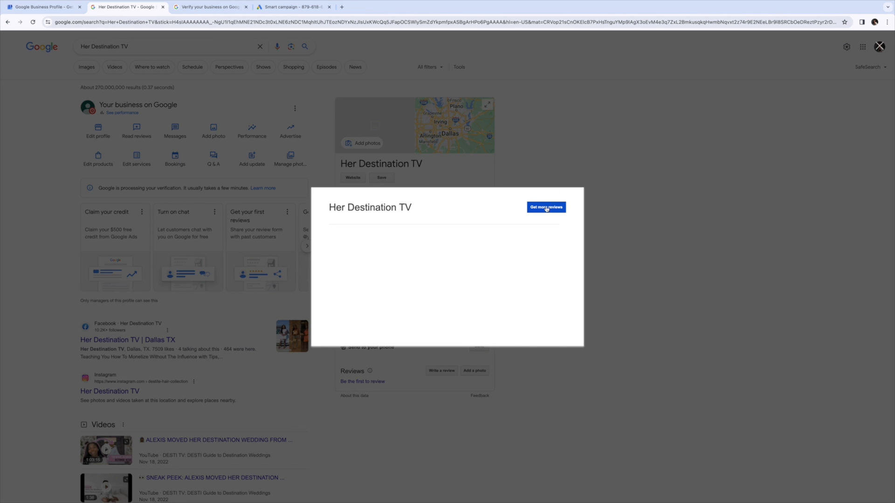
Step: Open Get more reviews to view Her Destination TV's shareable review link
{"action": "left_click", "coordinate": [545, 207]}
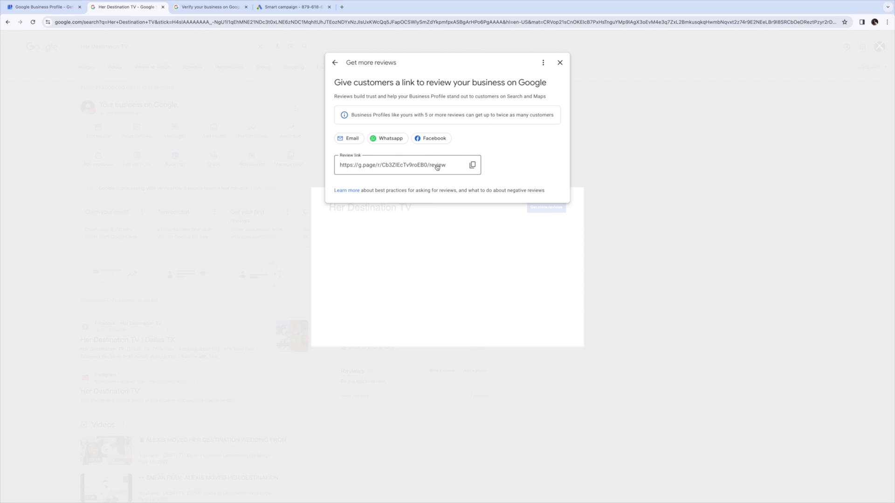
{"action": "mouse_move", "coordinate": [432, 138]}
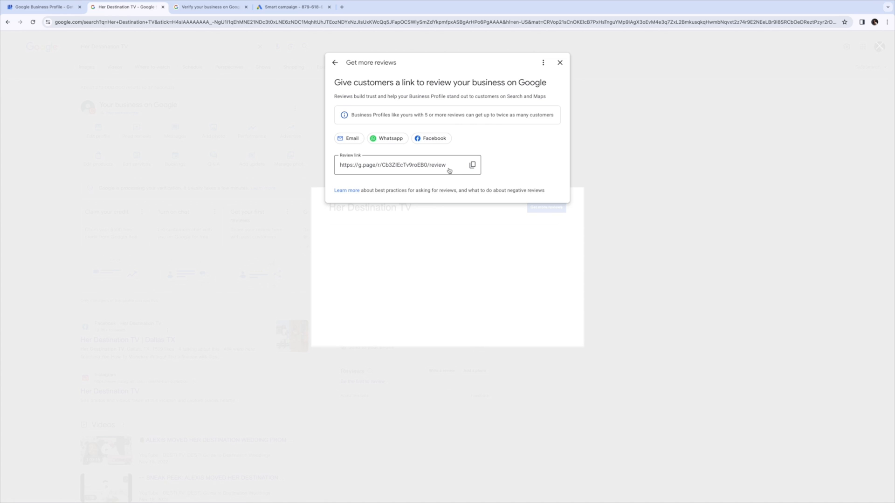
{"action": "mouse_move", "coordinate": [437, 173]}
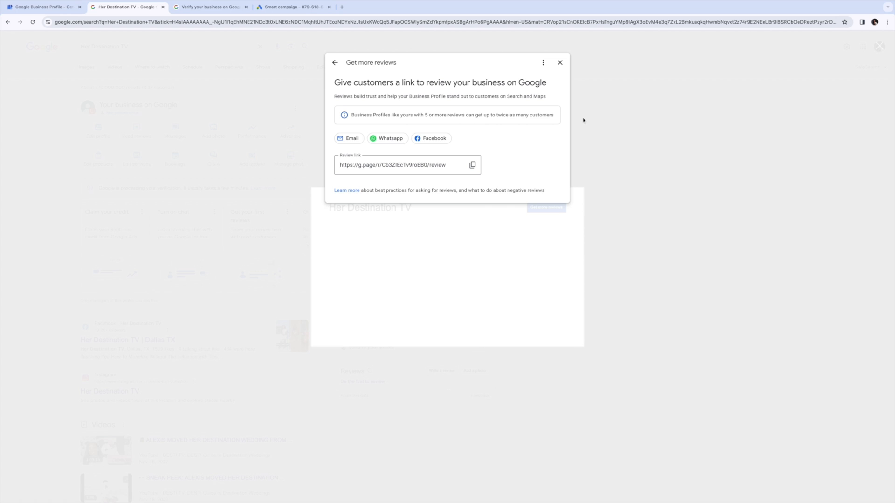
{"action": "mouse_move", "coordinate": [564, 90]}
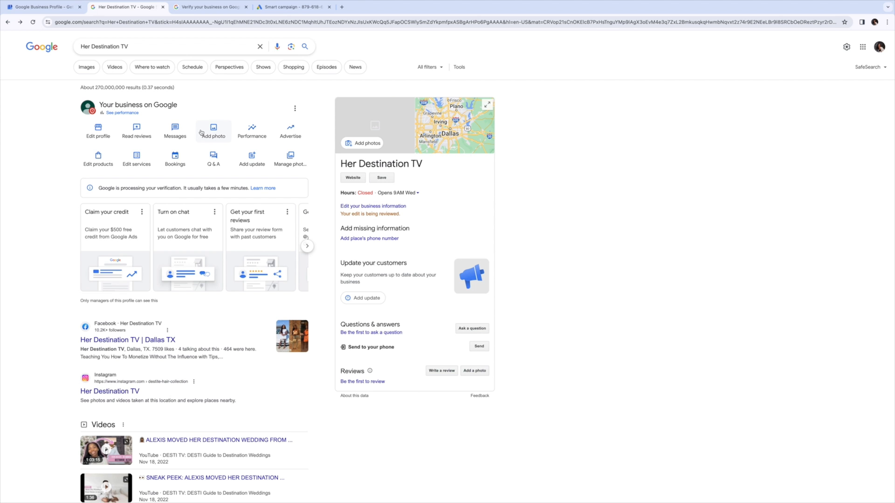
{"action": "left_click", "coordinate": [251, 128]}
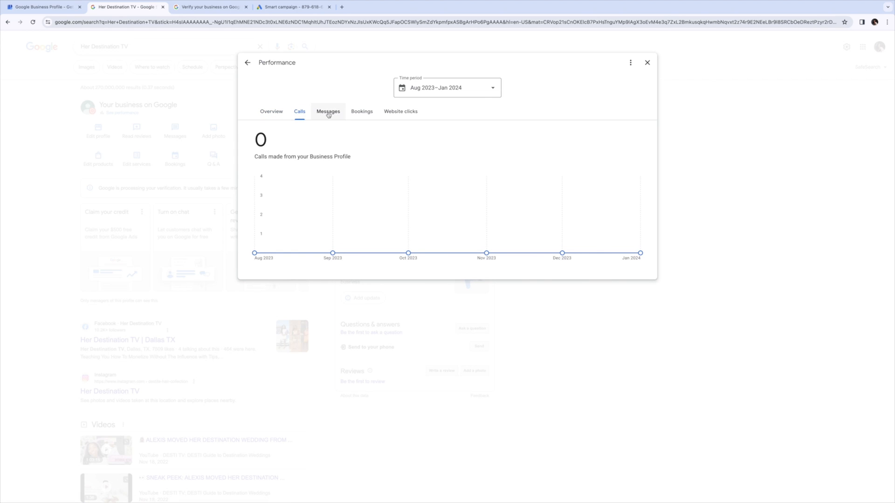
{"action": "left_click", "coordinate": [361, 112]}
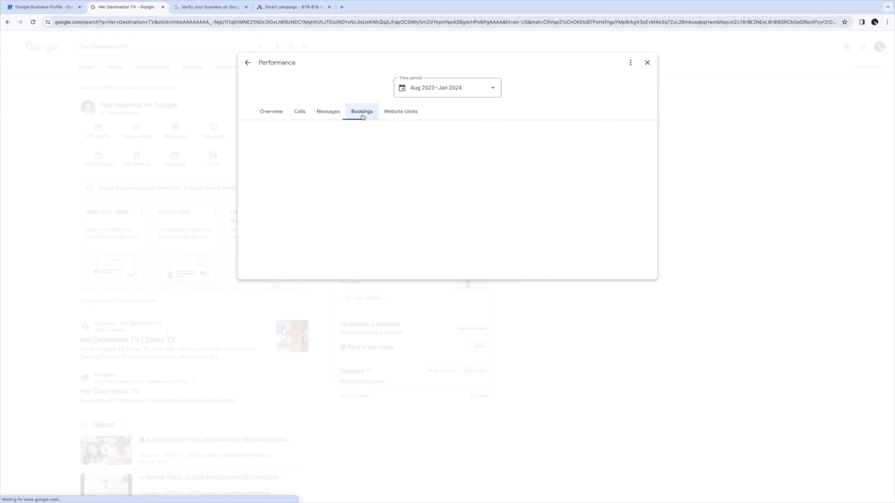
{"action": "left_click", "coordinate": [401, 111]}
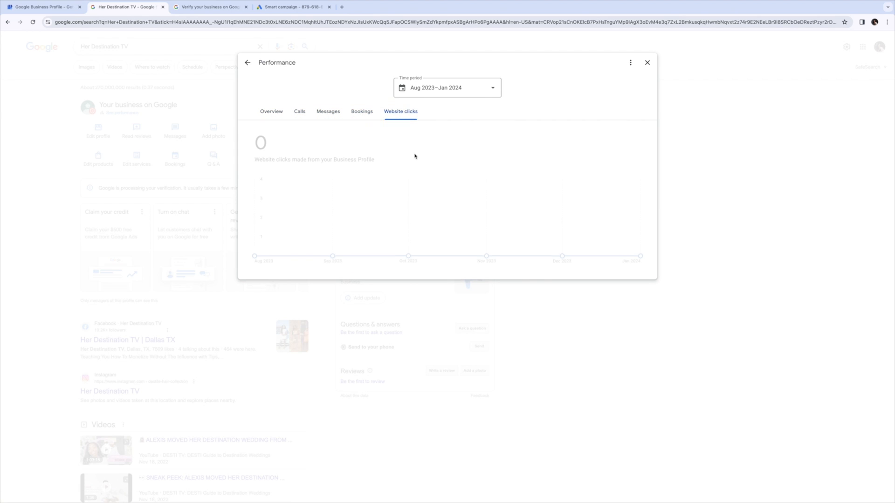
{"action": "left_click", "coordinate": [646, 62]}
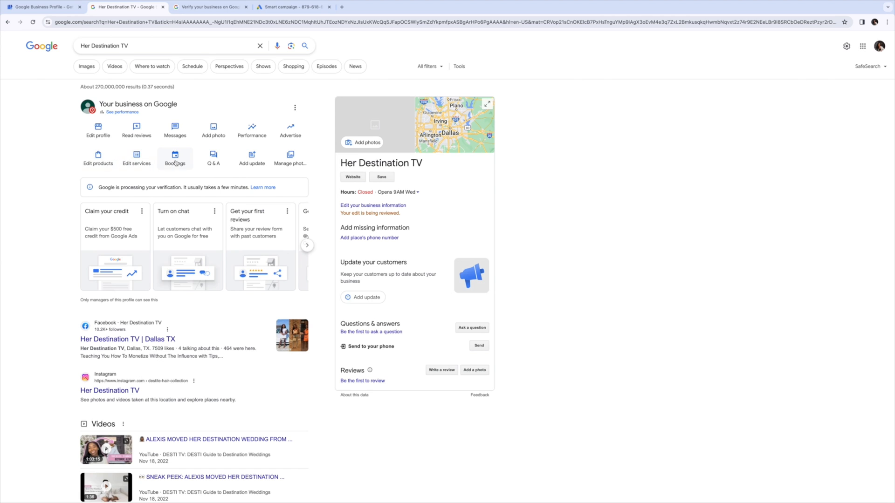
{"action": "left_click", "coordinate": [176, 158]}
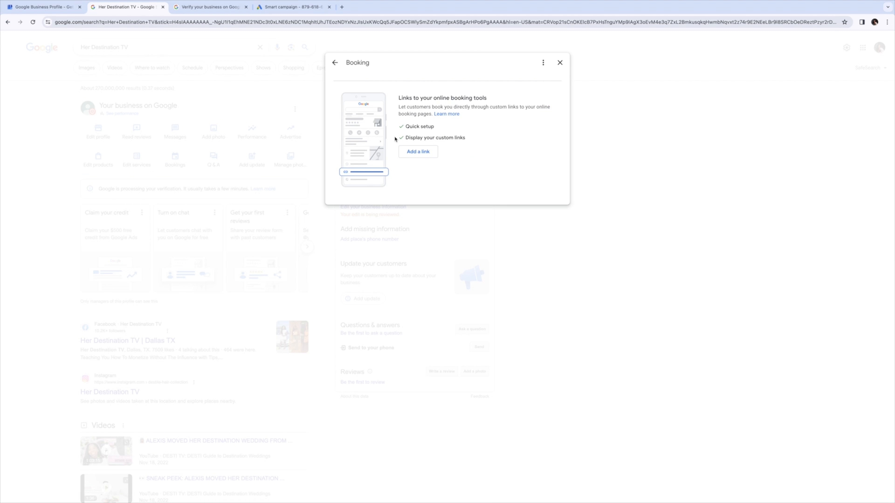
{"action": "mouse_move", "coordinate": [418, 151]}
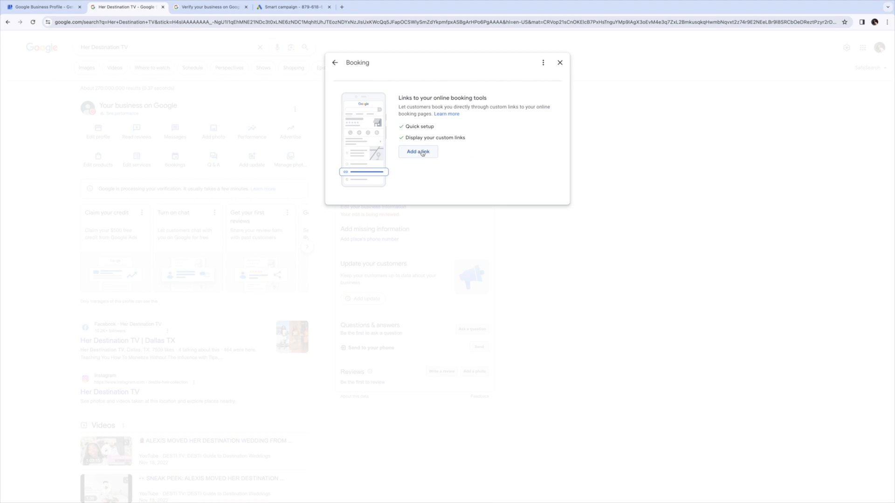
{"action": "left_click", "coordinate": [560, 62]}
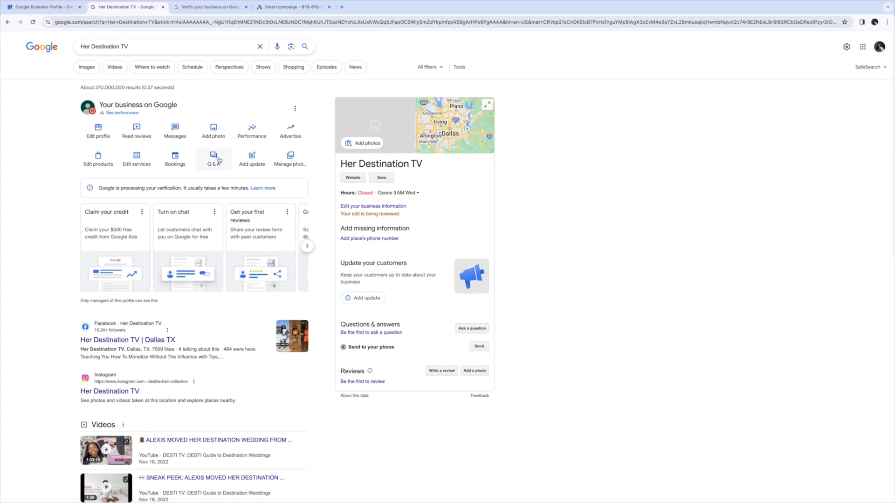
{"action": "mouse_move", "coordinate": [290, 157]}
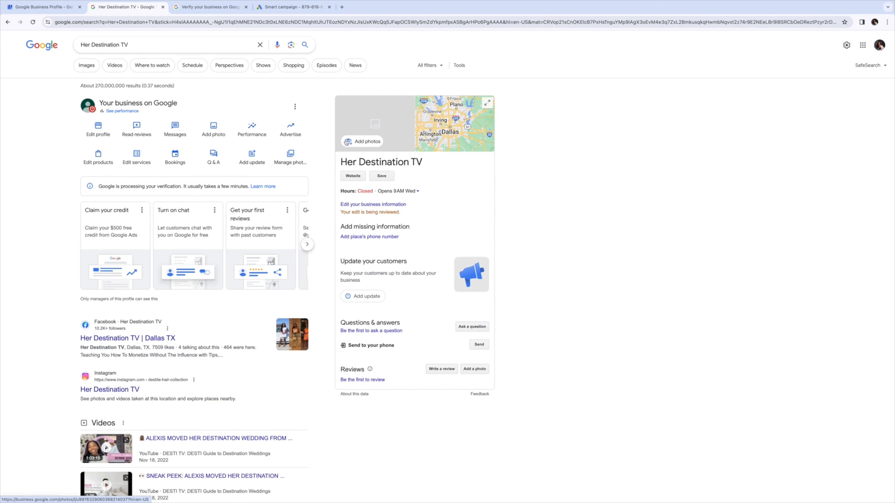
{"action": "scroll", "scroll_direction": "down", "scroll_amount": 3}
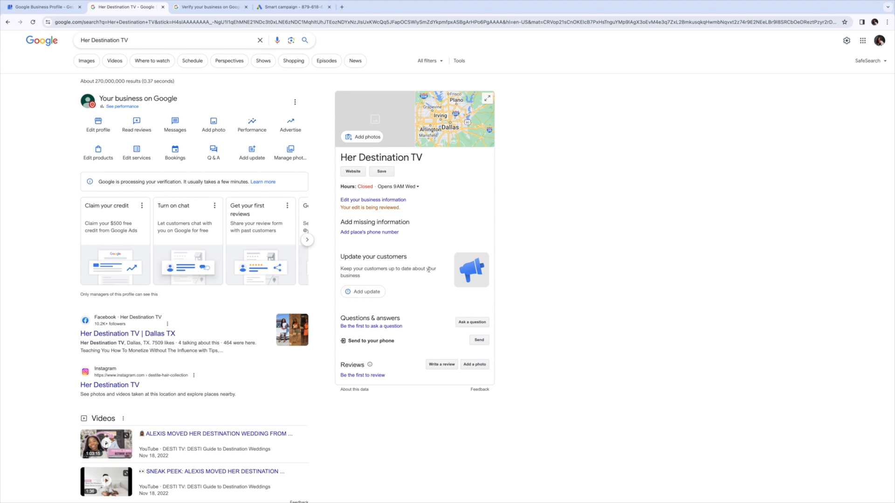
{"action": "scroll", "scroll_direction": "down", "scroll_amount": 3}
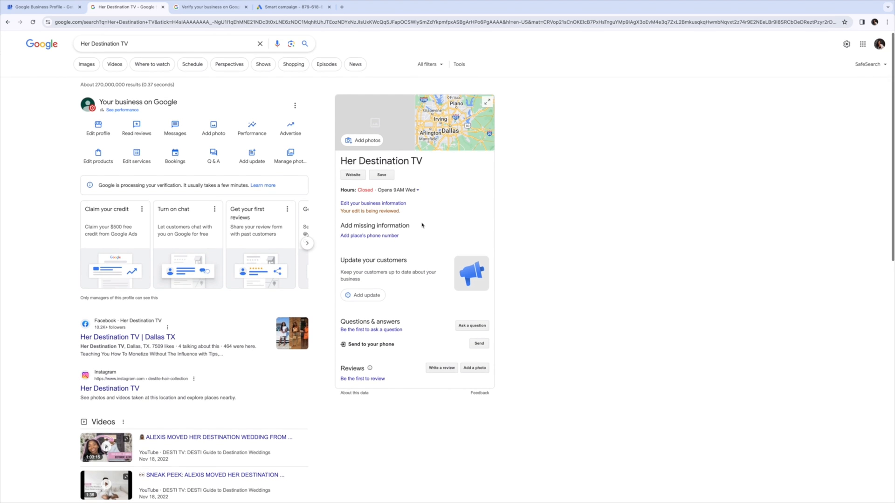